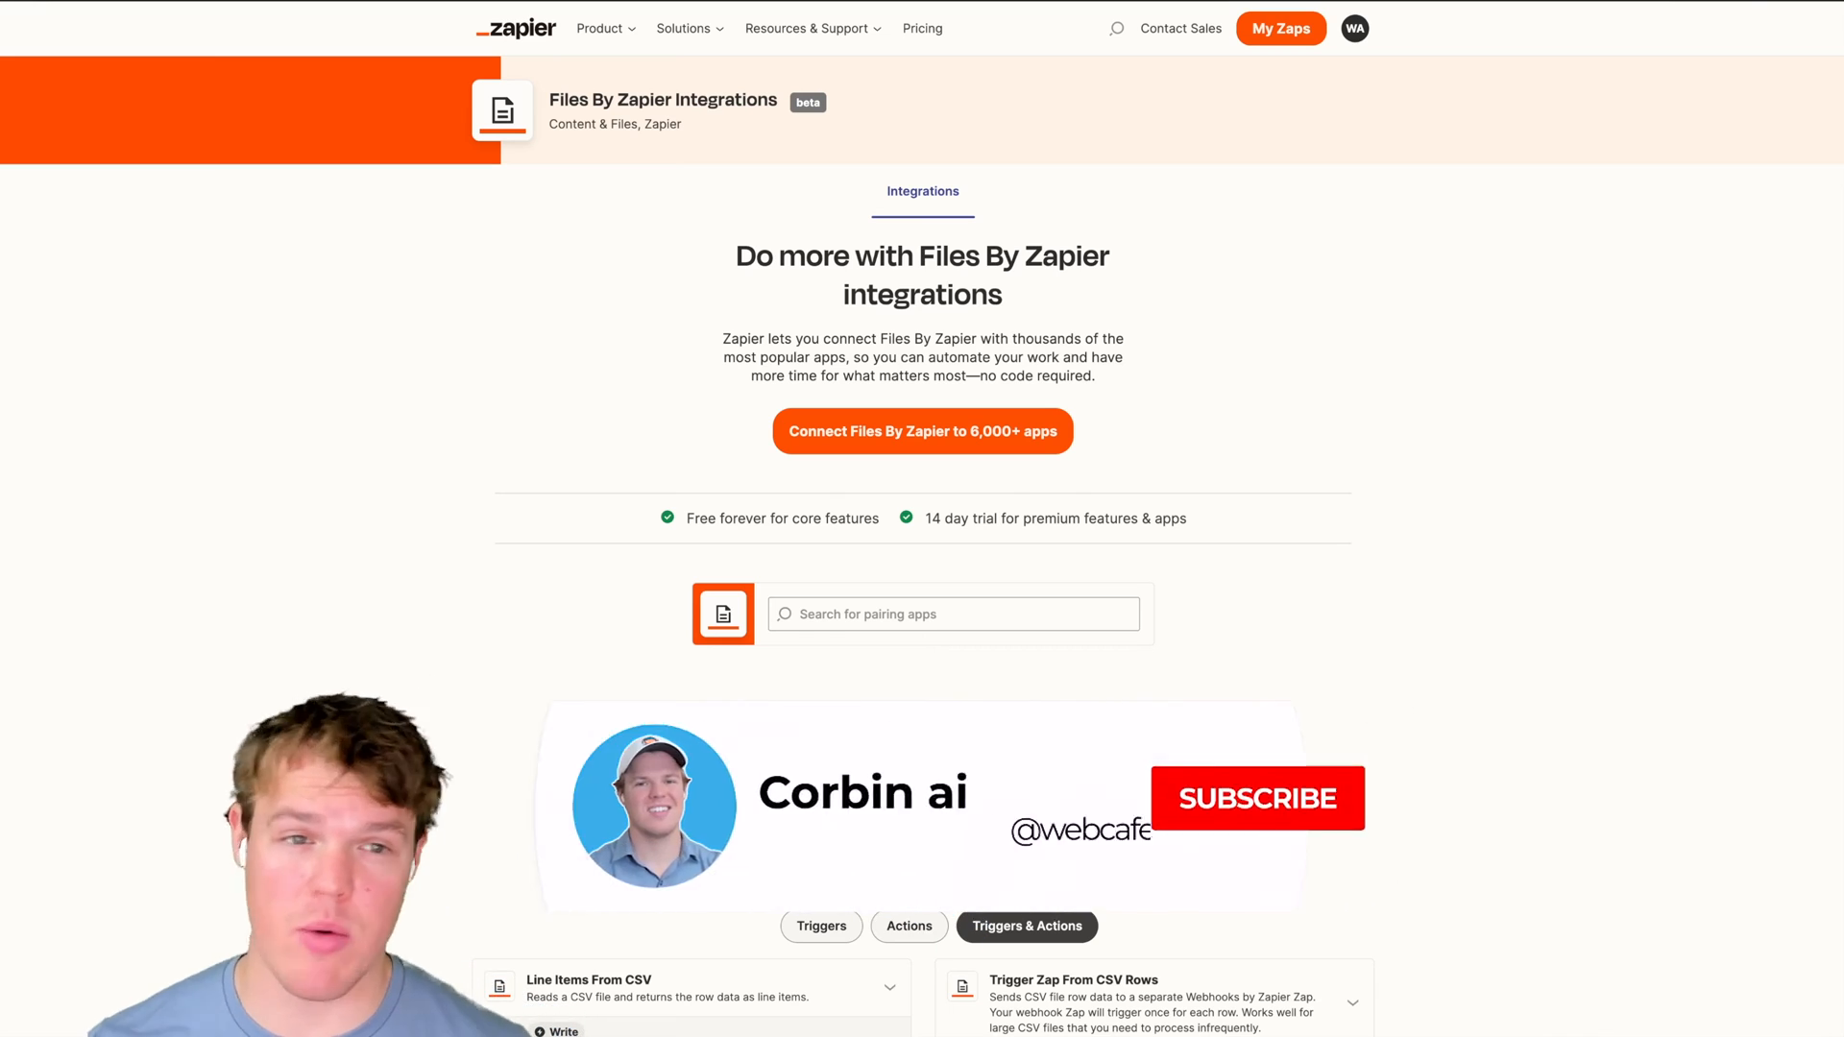
- Review the Files By Zapier integrations page, then go to the My Zaps list
{"action": "left_click", "coordinate": [1258, 799]}
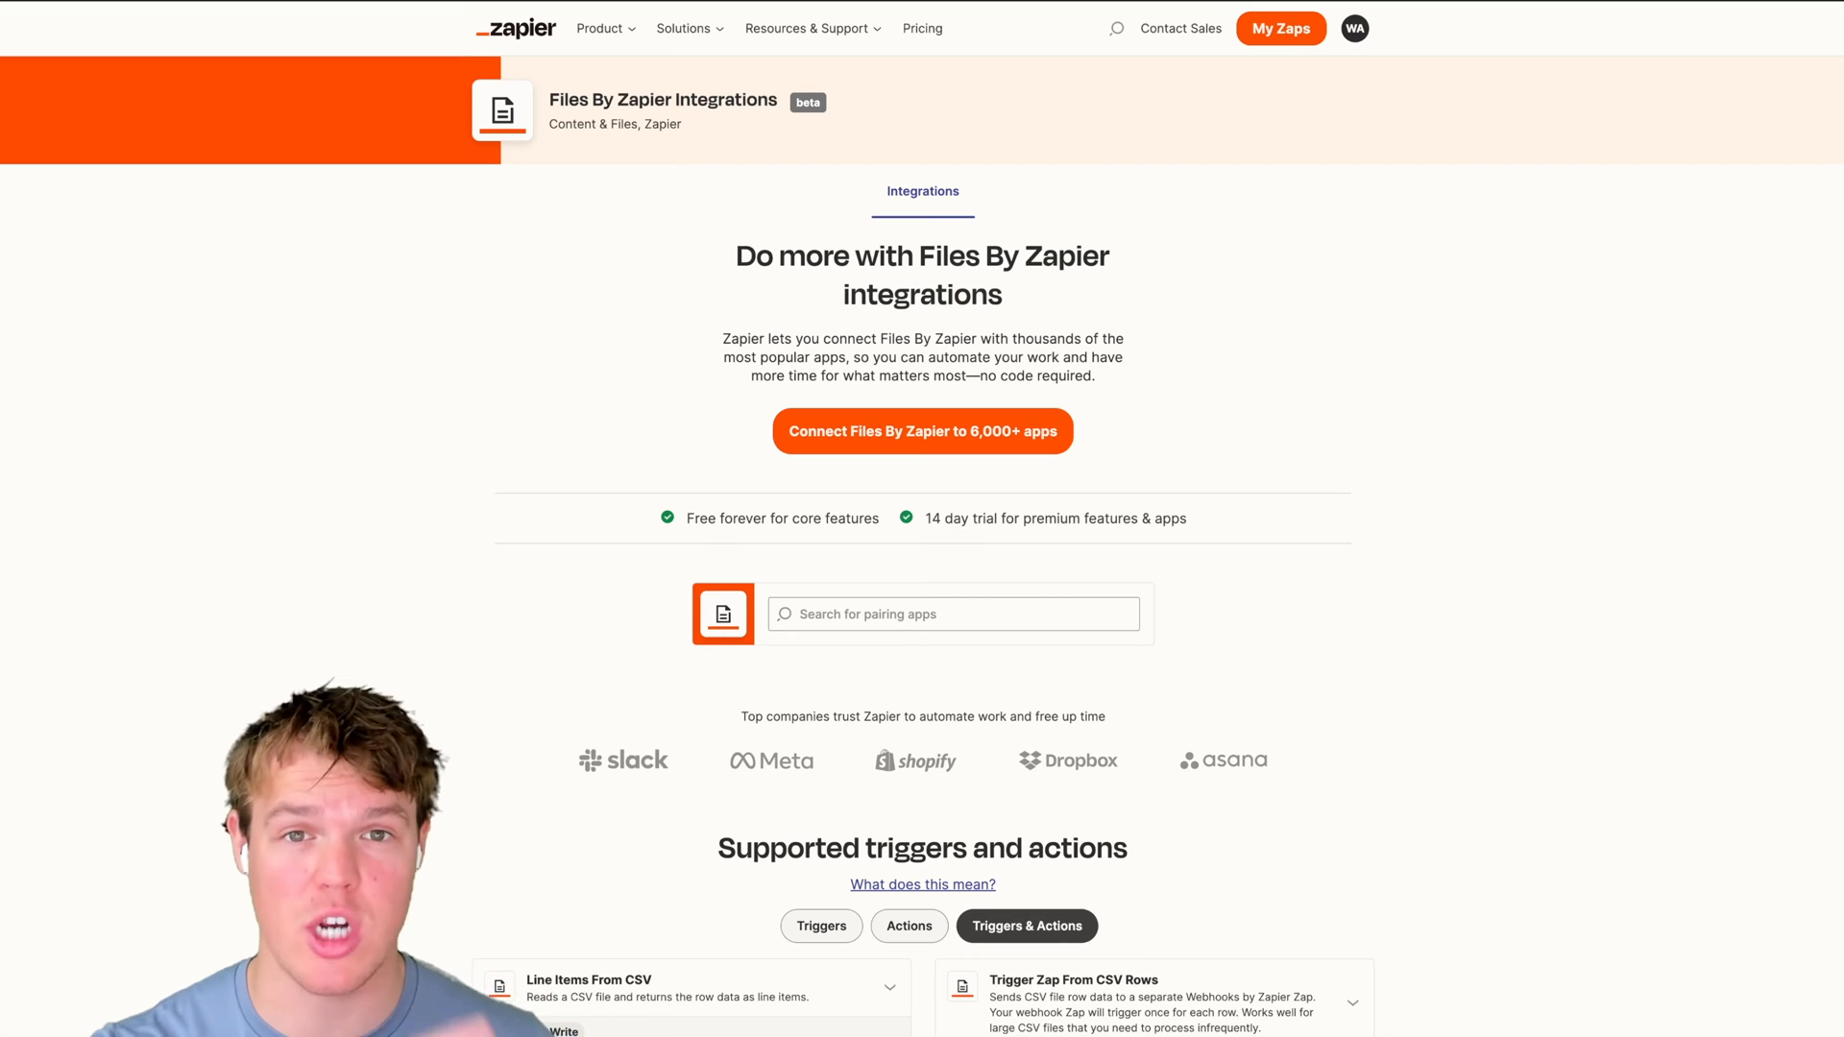
{"action": "scroll", "scroll_direction": "down", "scroll_amount": 3}
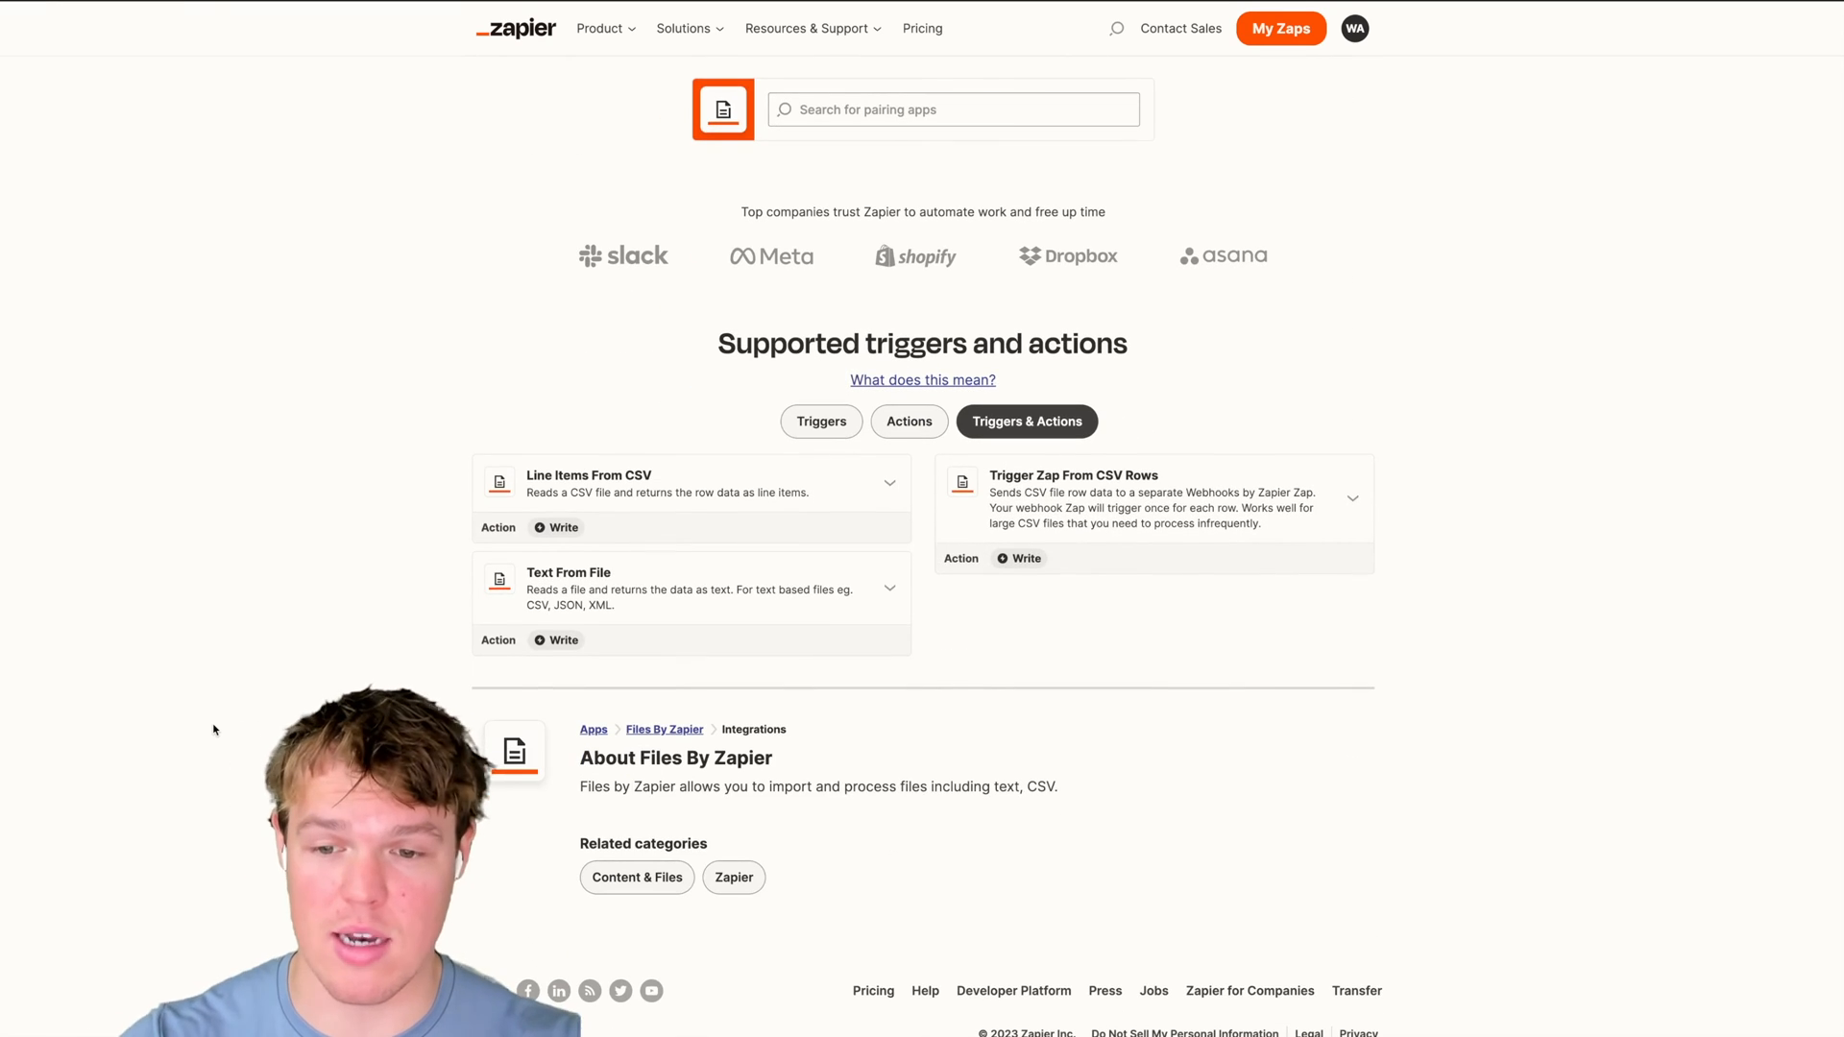
{"action": "scroll", "scroll_direction": "up", "scroll_amount": 3}
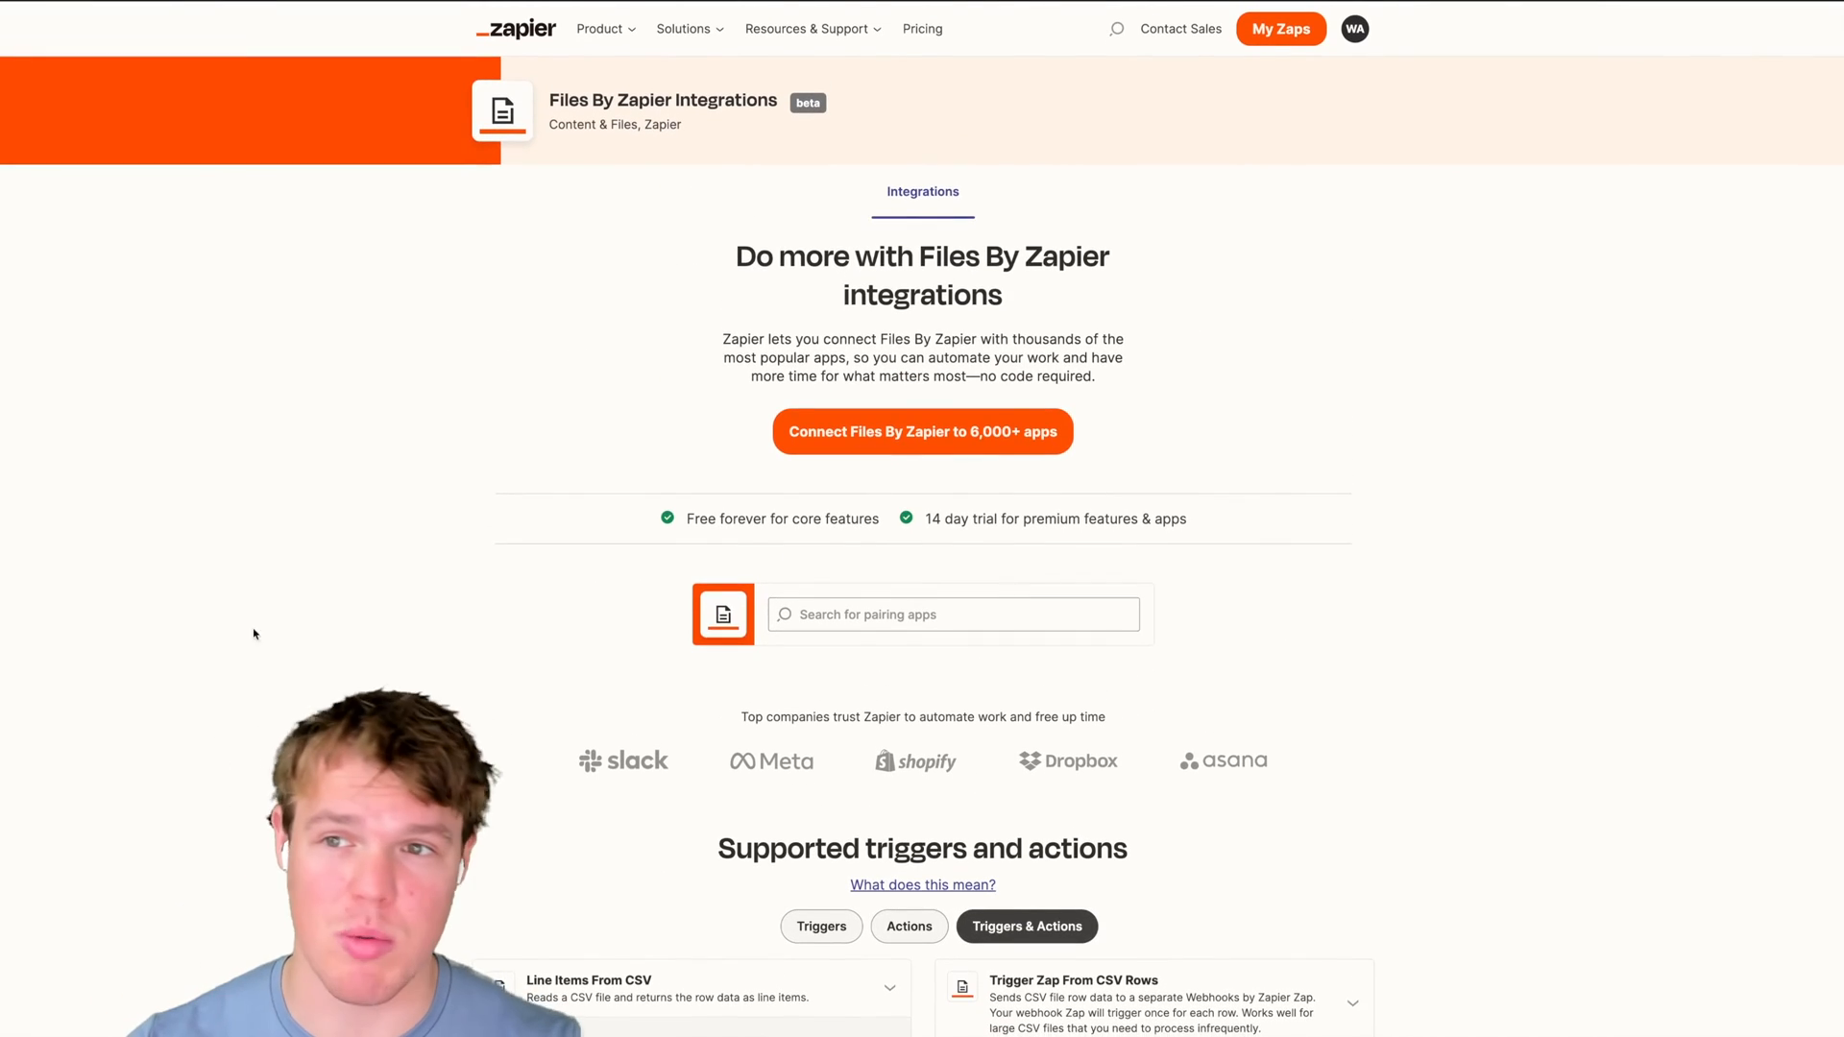
{"action": "mouse_move", "coordinate": [418, 23]}
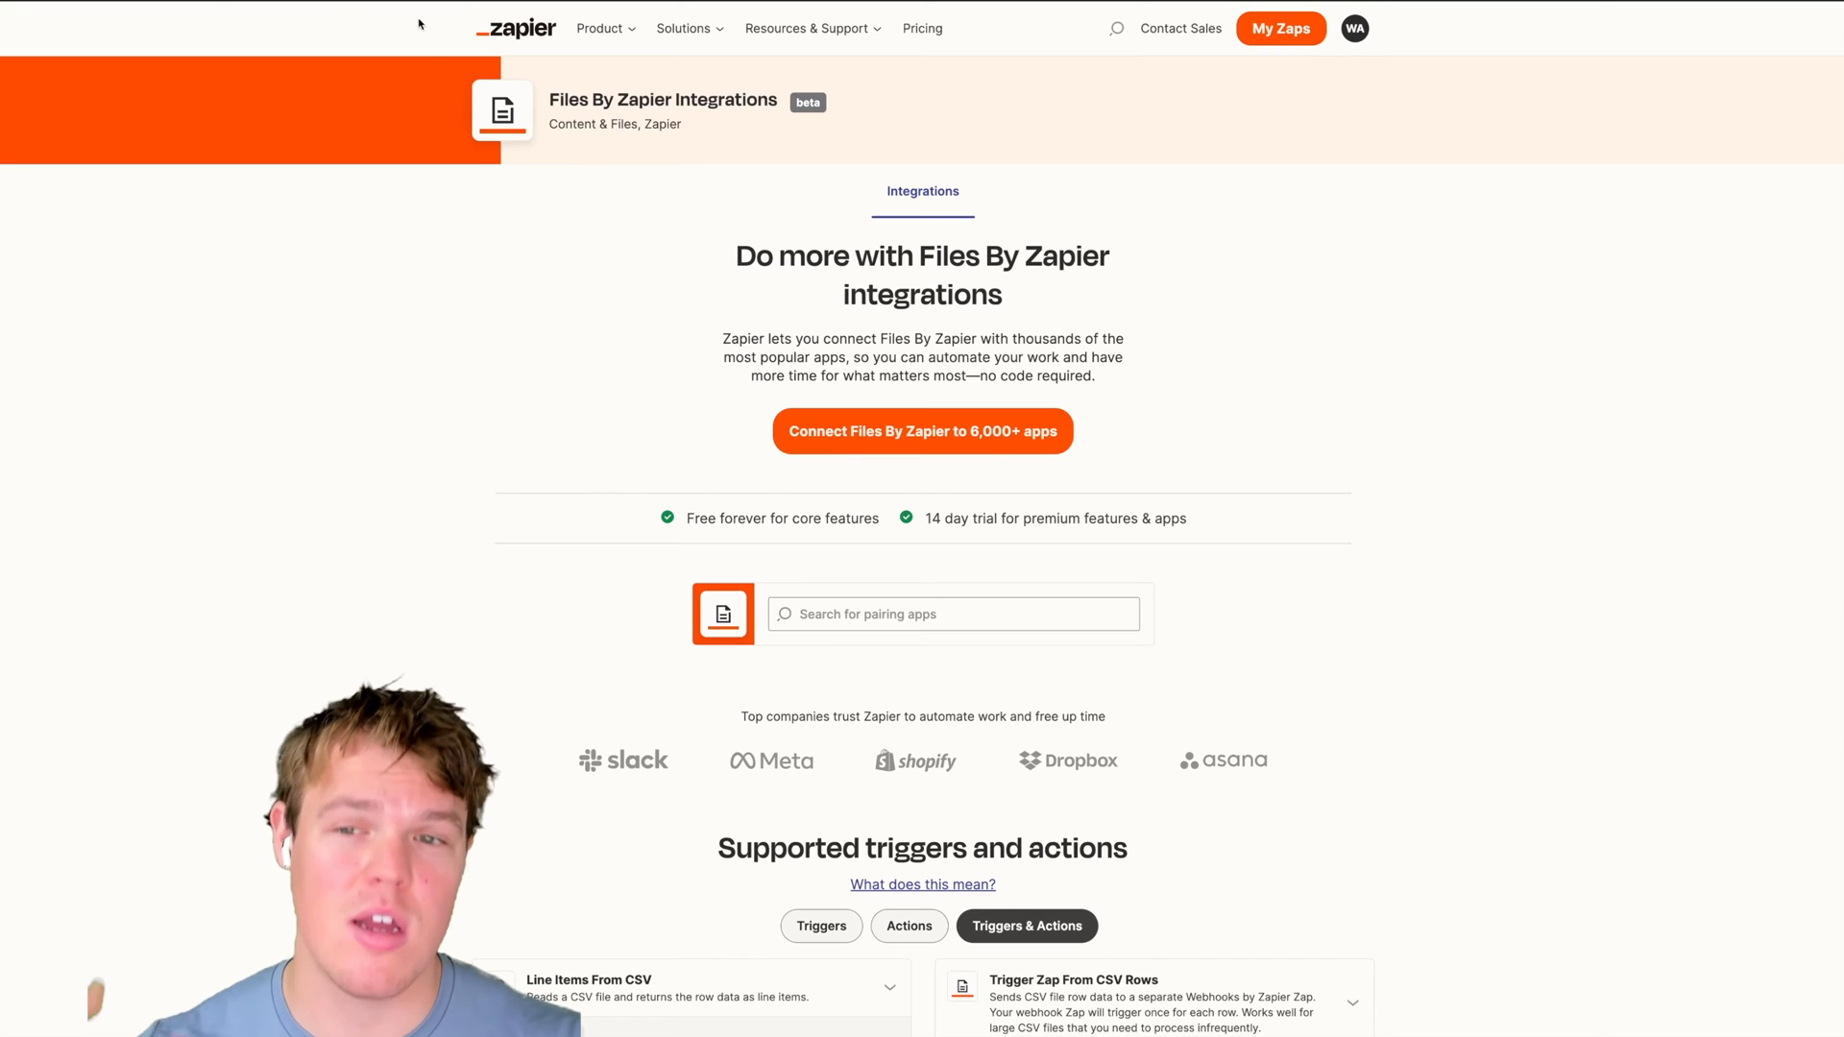
{"action": "left_click", "coordinate": [1280, 27]}
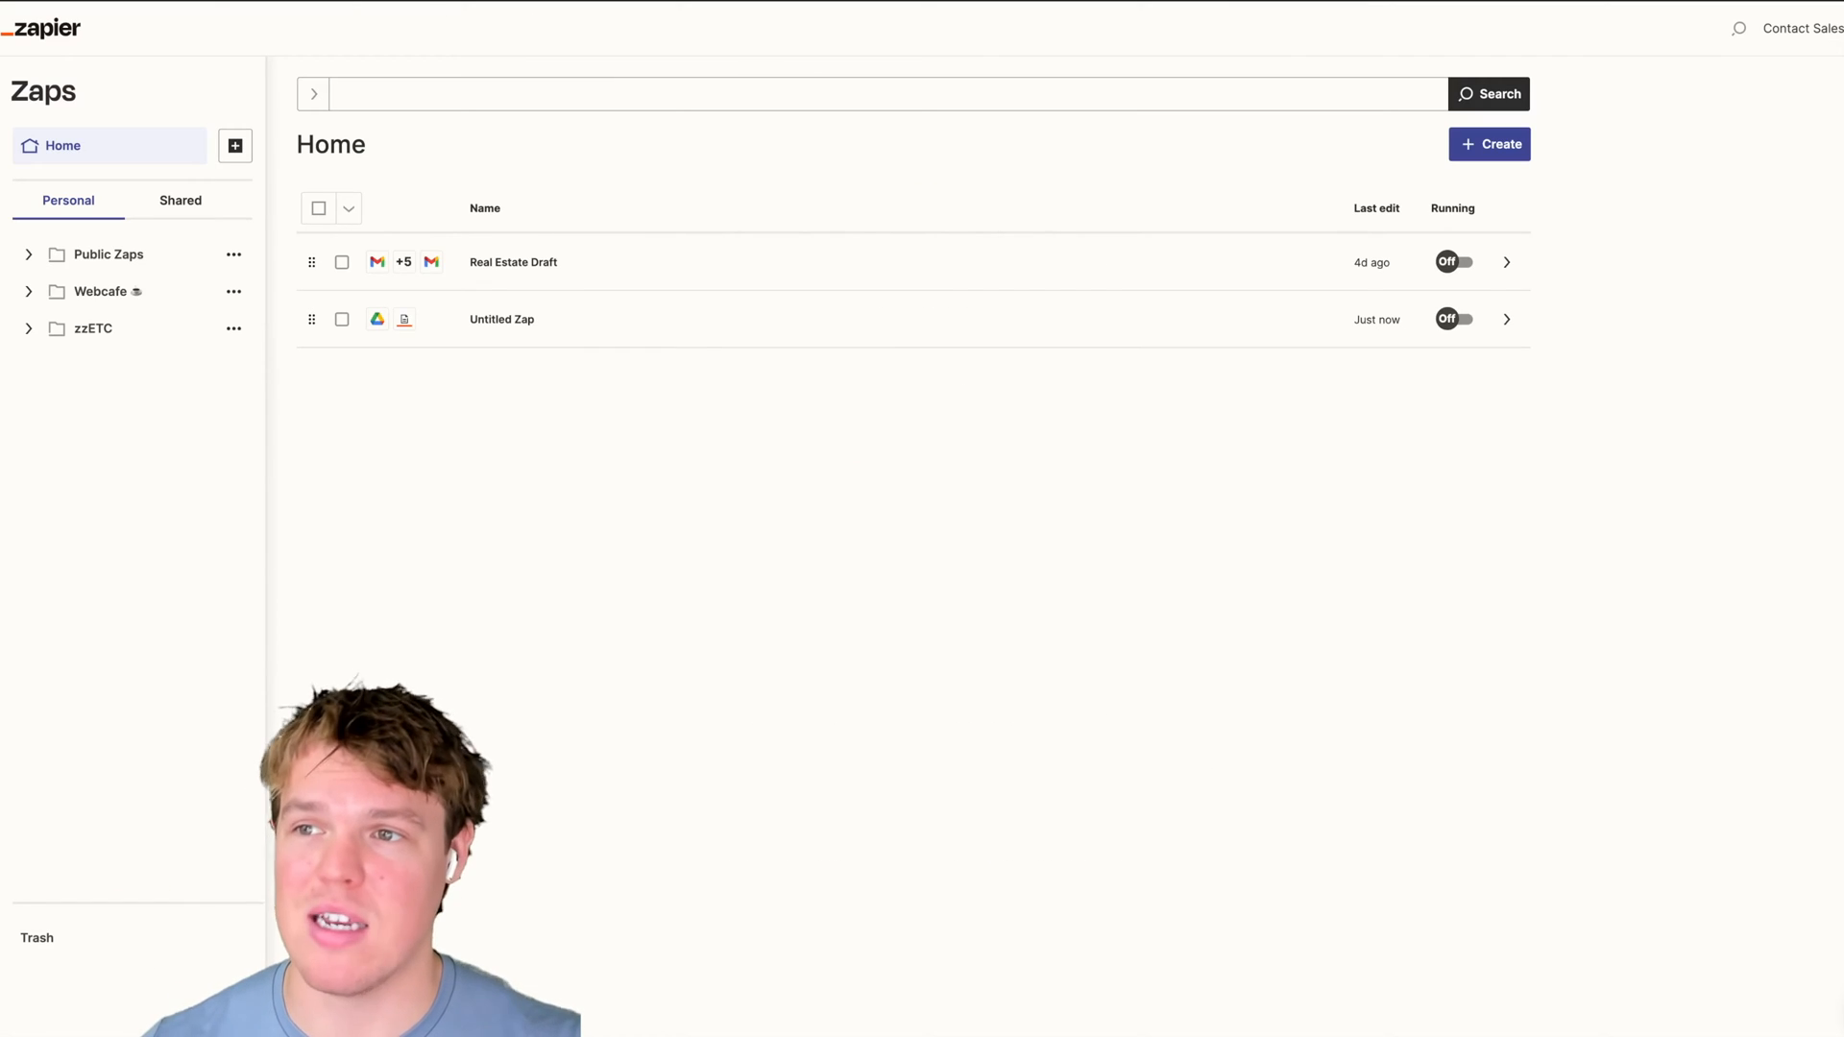
- Create a new Zap to open the Zap editor
{"action": "left_click", "coordinate": [501, 319]}
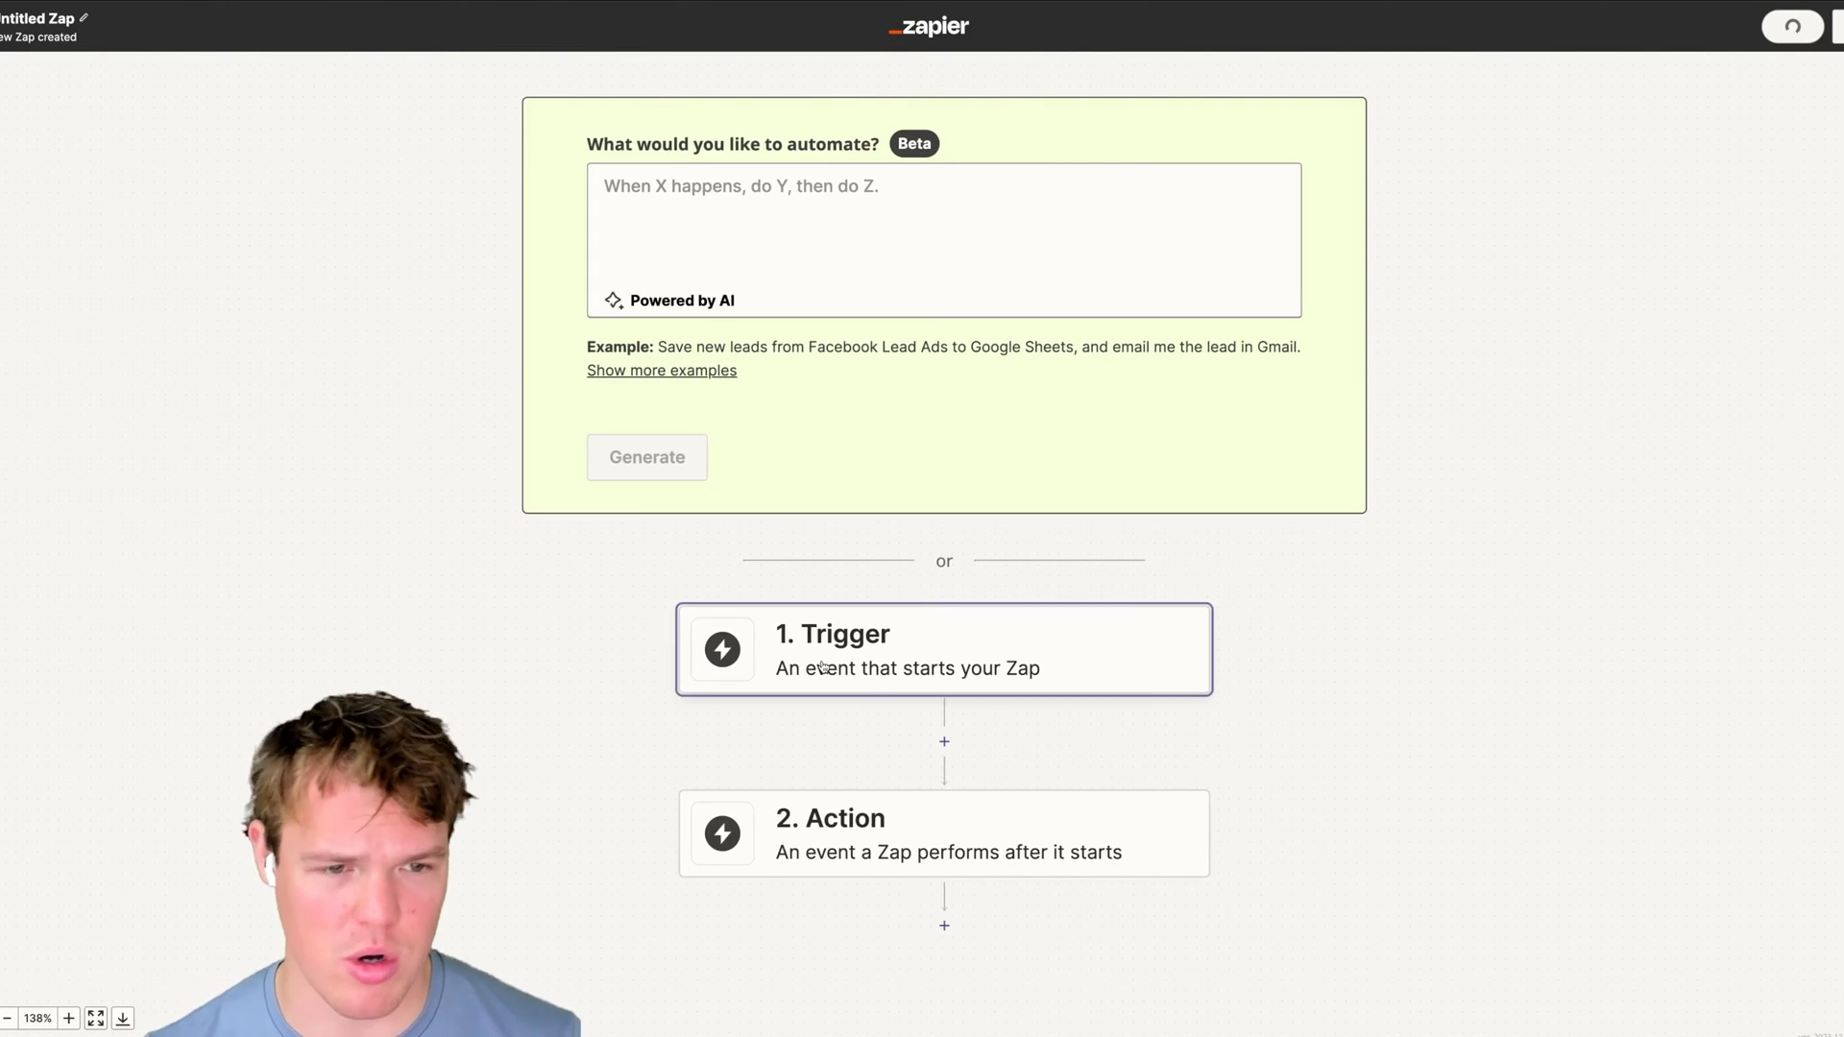
- Make Google Drive's New File in Folder event the Zap trigger
{"action": "left_click", "coordinate": [945, 650]}
{"action": "type", "text": "google"}
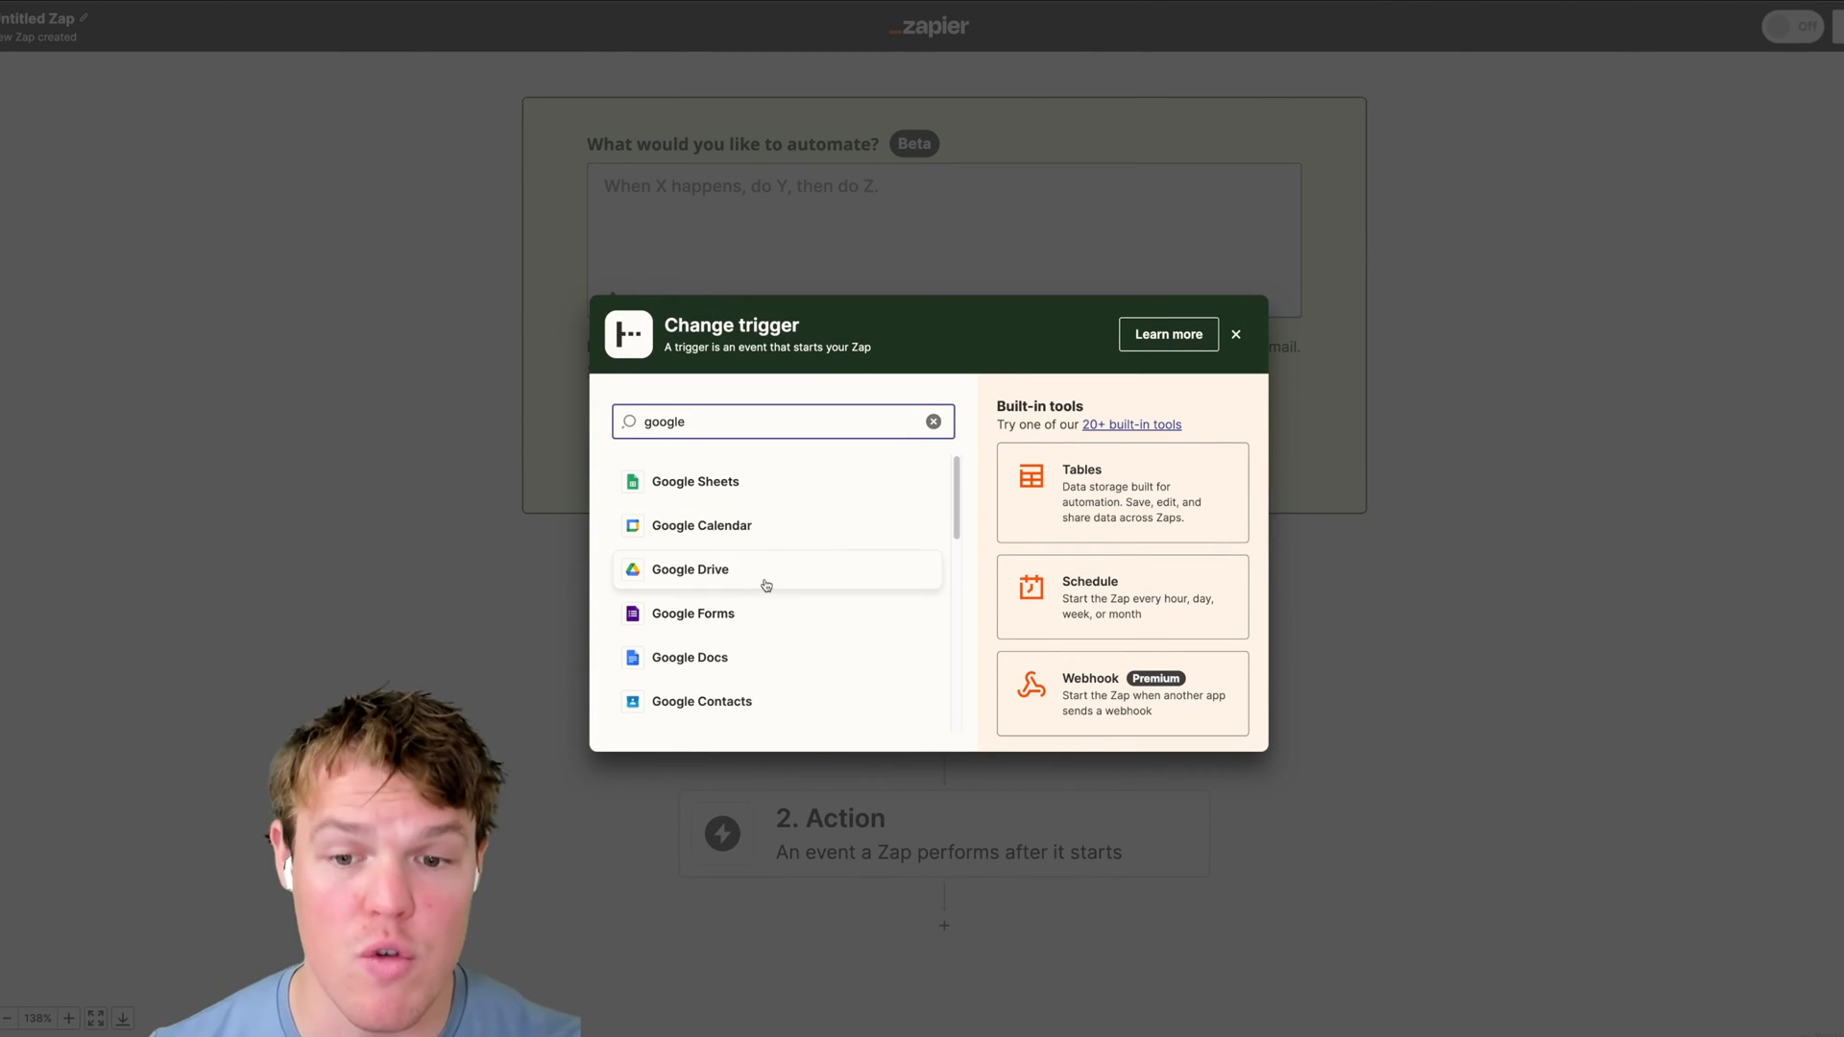
{"action": "left_click", "coordinate": [689, 570]}
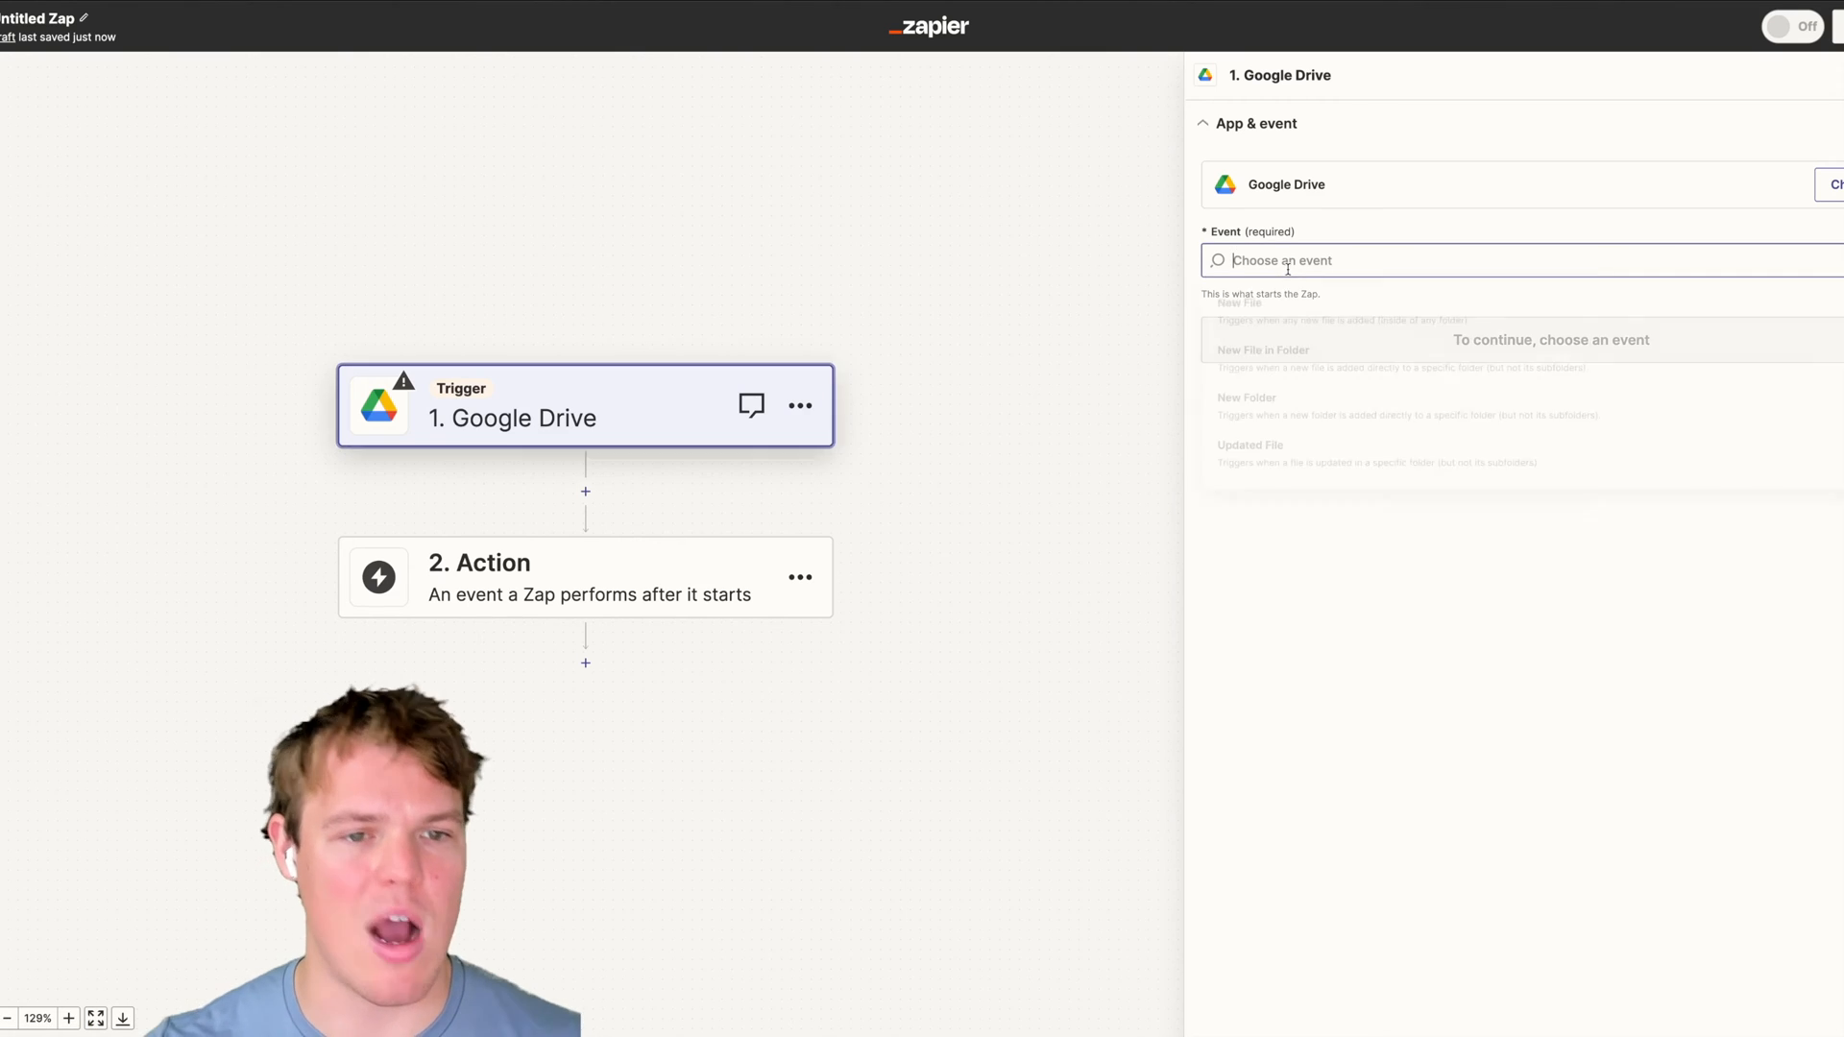
{"action": "left_click", "coordinate": [1263, 350]}
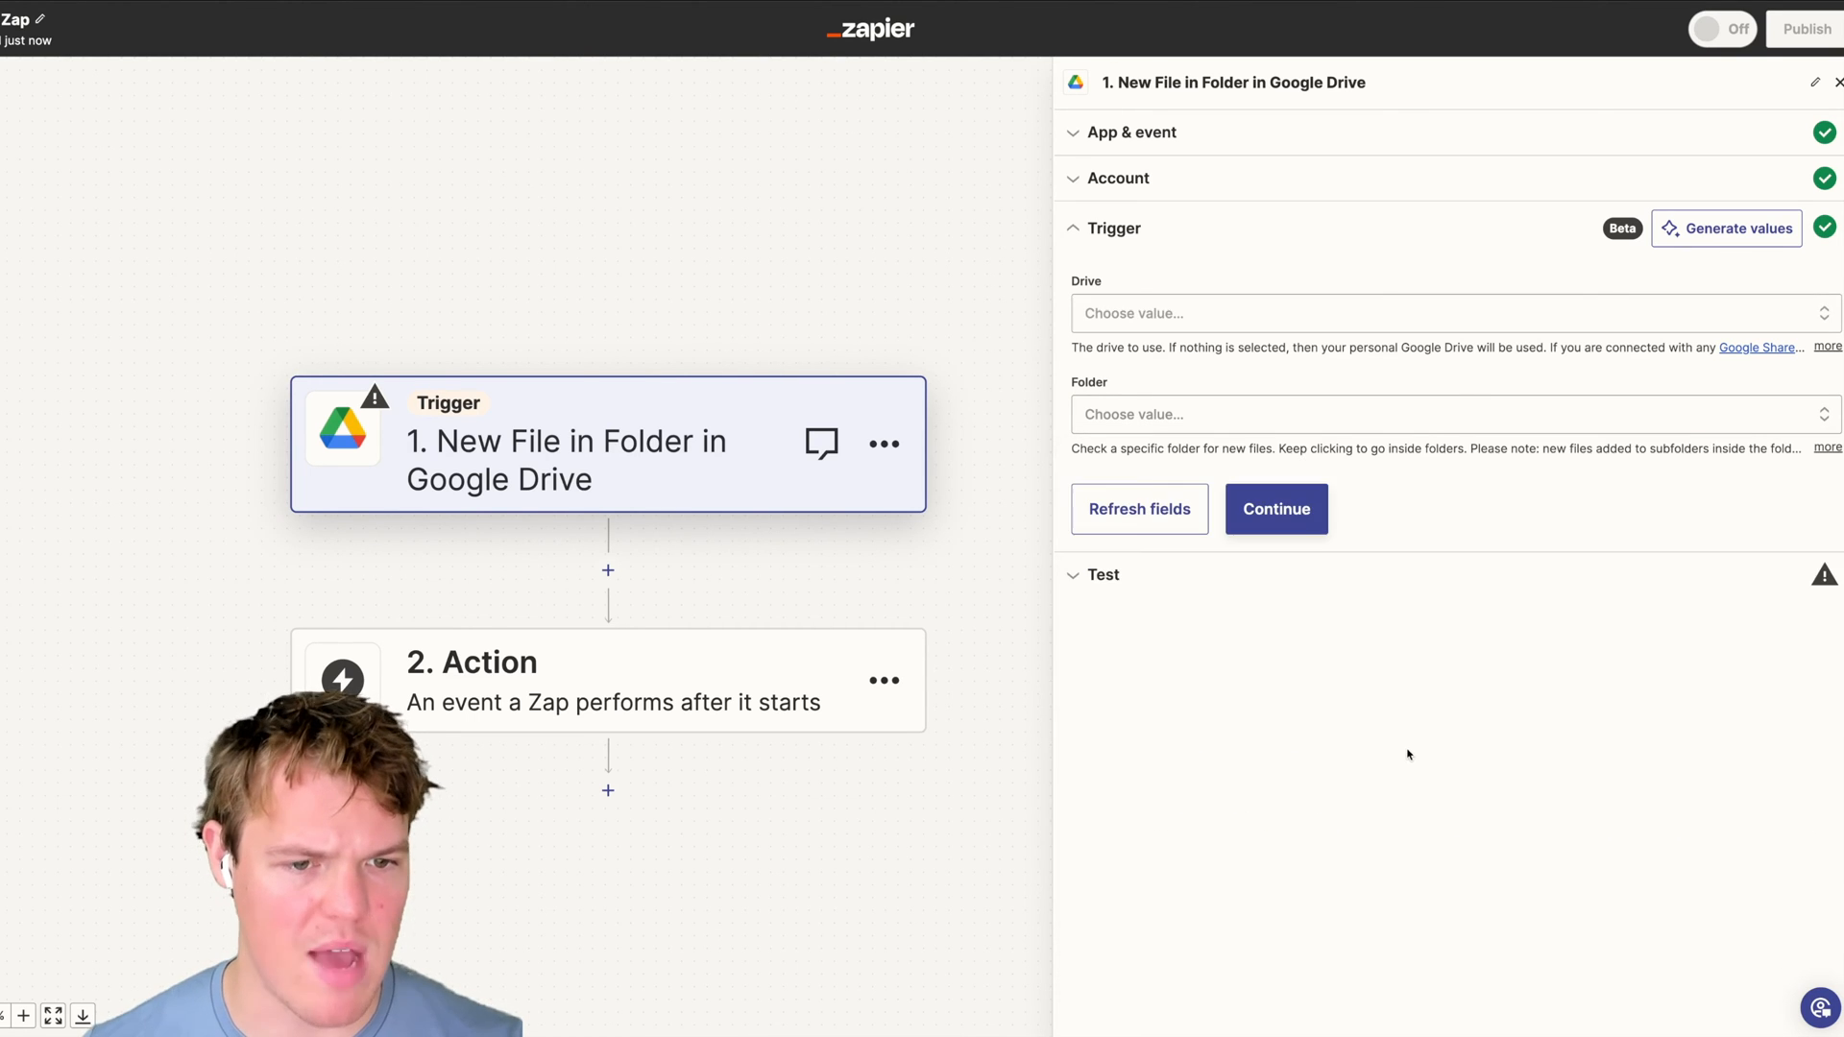
- Test the Google Drive trigger and continue with the Folder A sample record
{"action": "left_click", "coordinate": [1276, 509]}
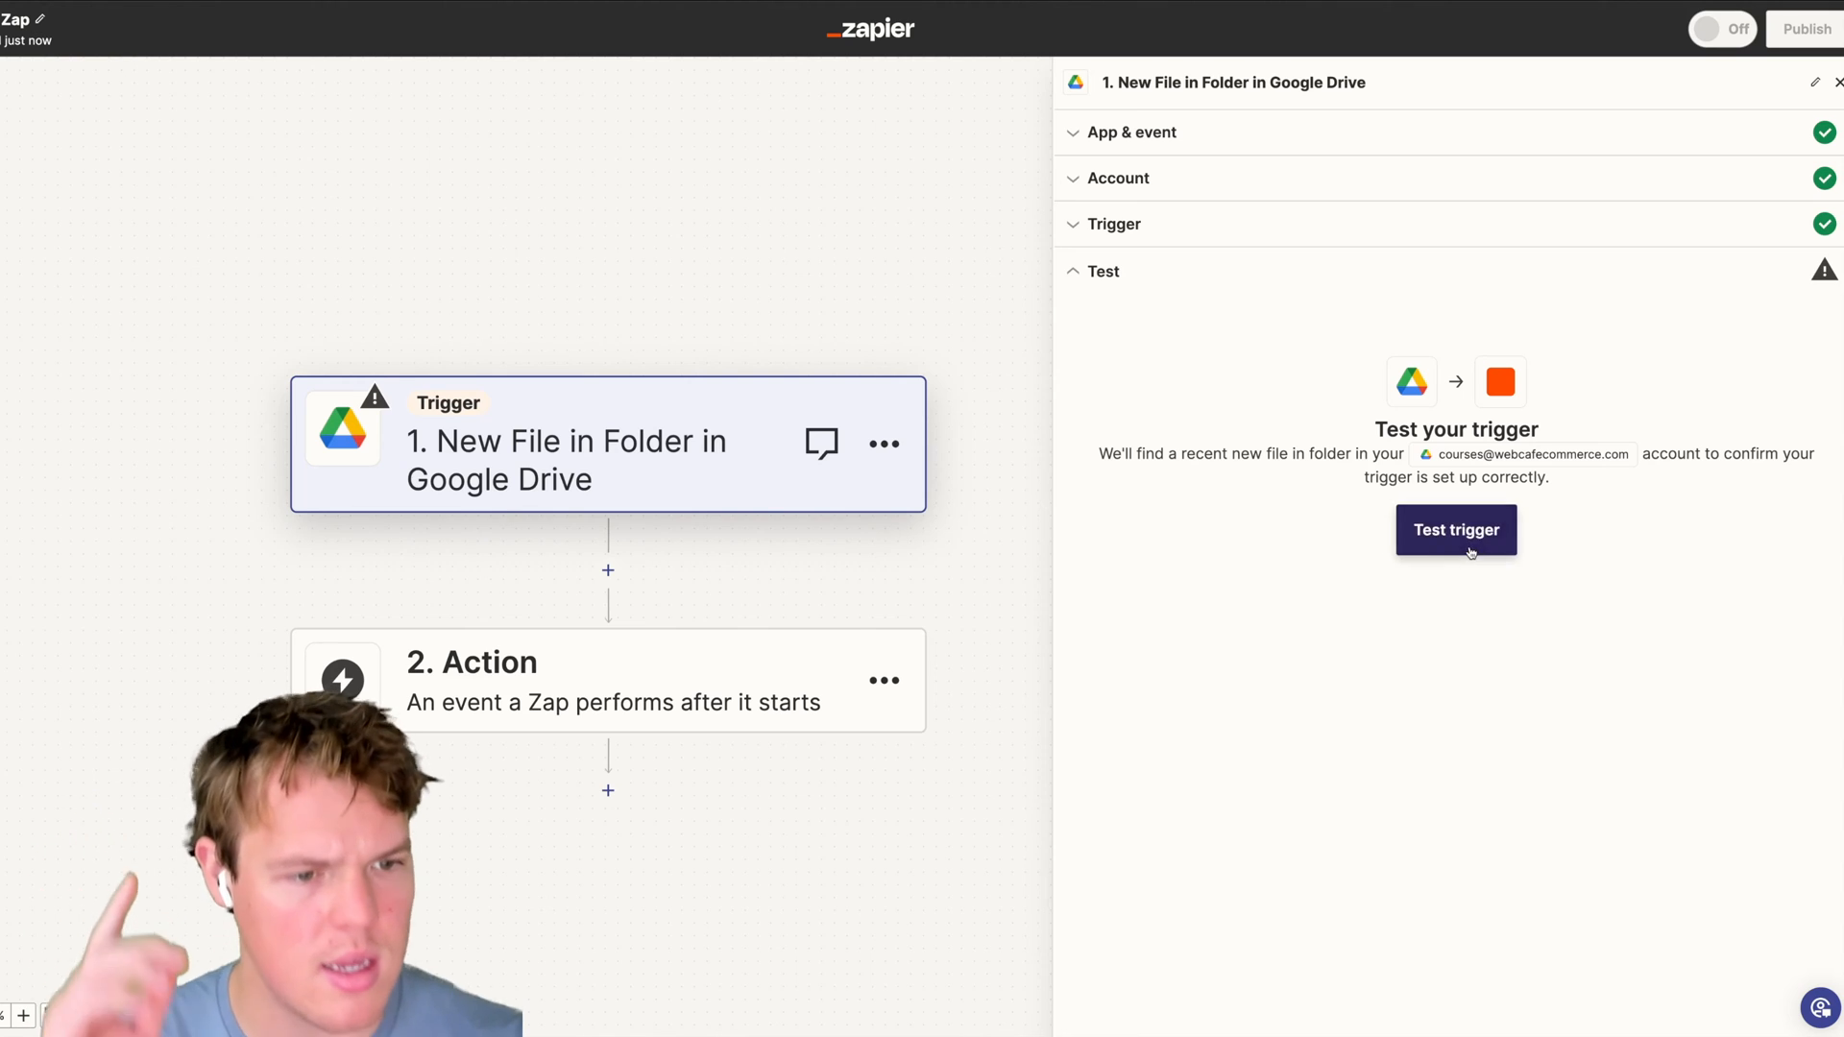
{"action": "left_click", "coordinate": [1456, 530]}
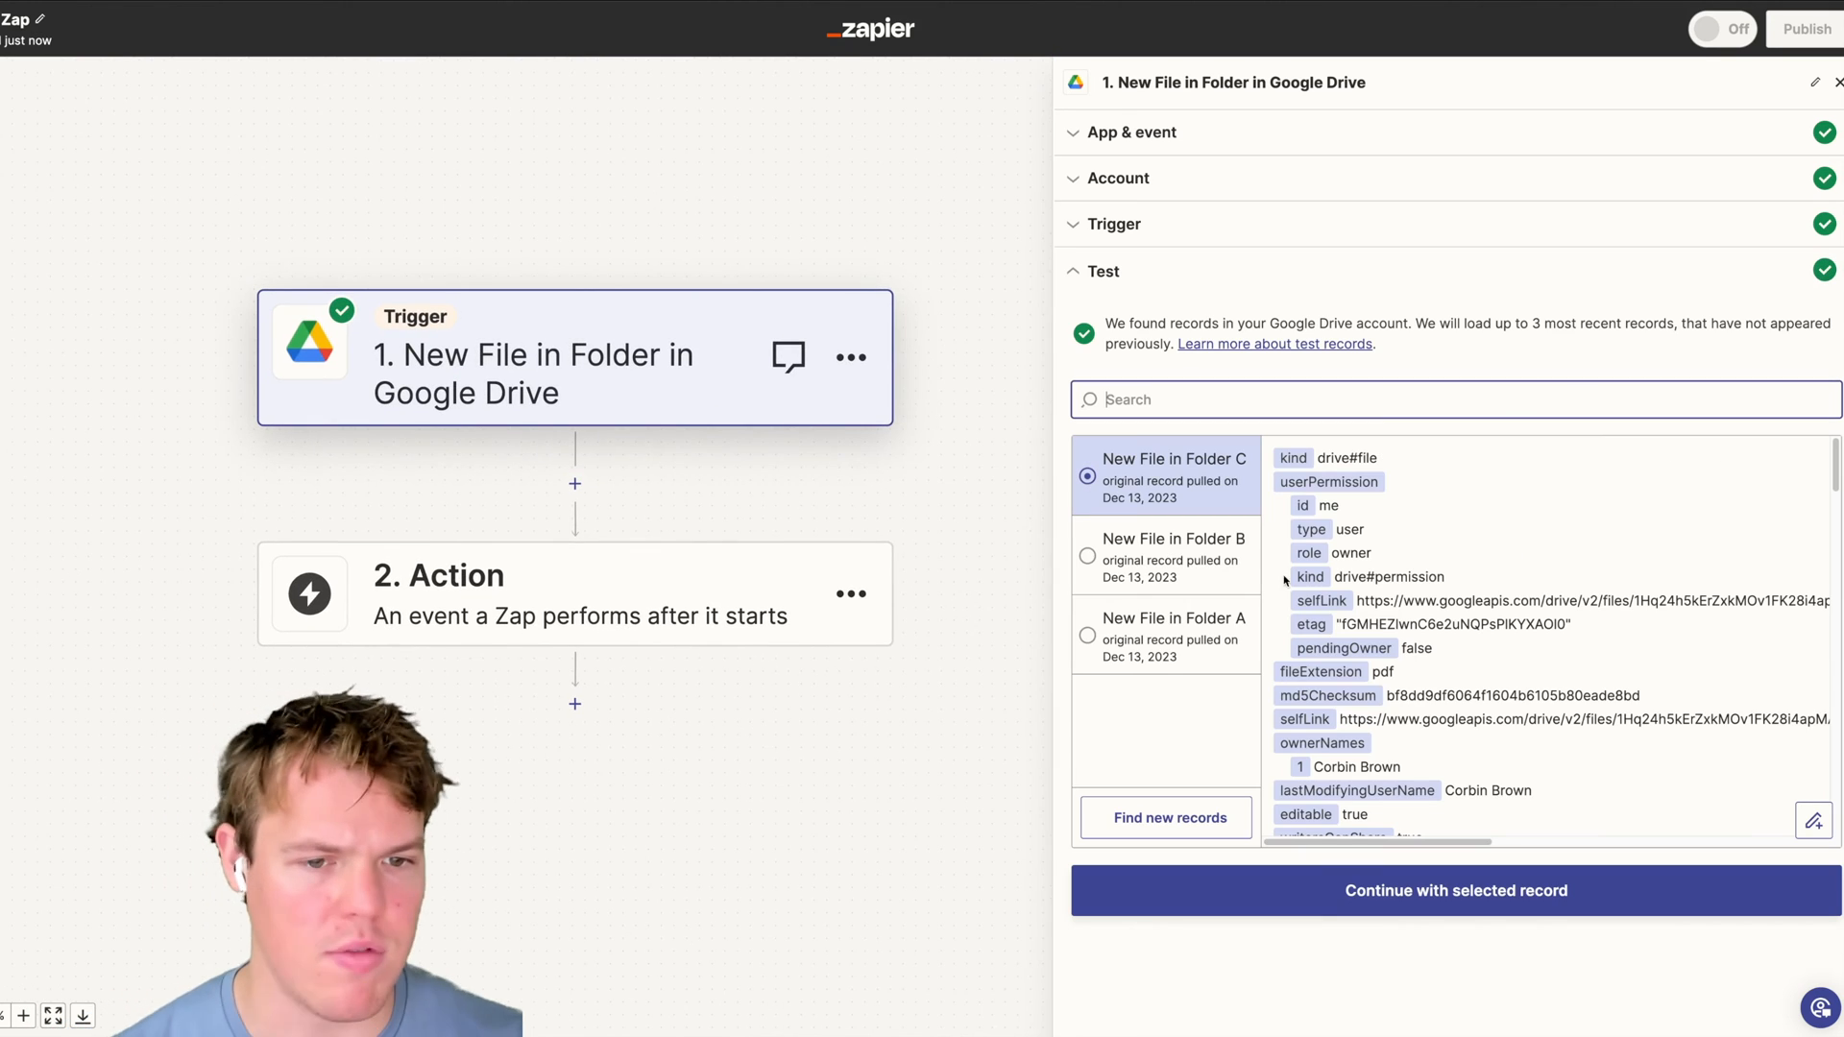
{"action": "scroll", "scroll_direction": "down", "scroll_amount": 3}
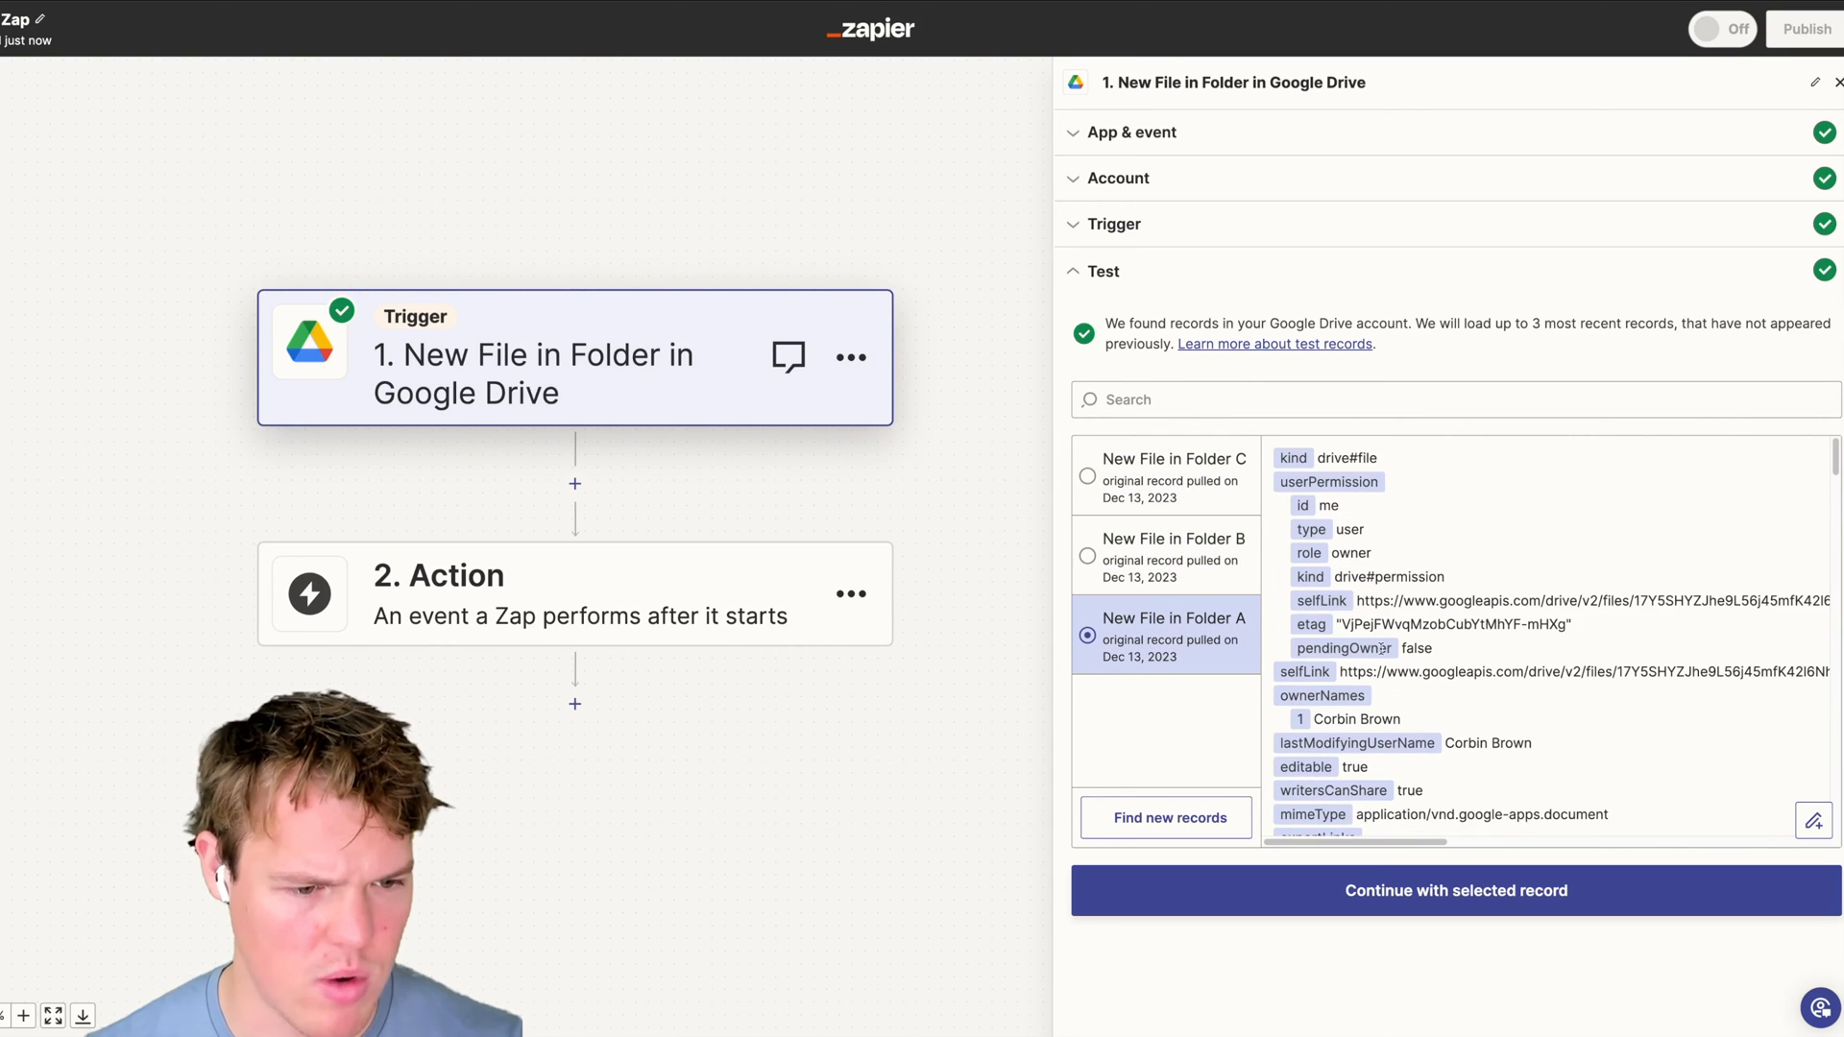
{"action": "scroll", "scroll_direction": "down", "scroll_amount": 3}
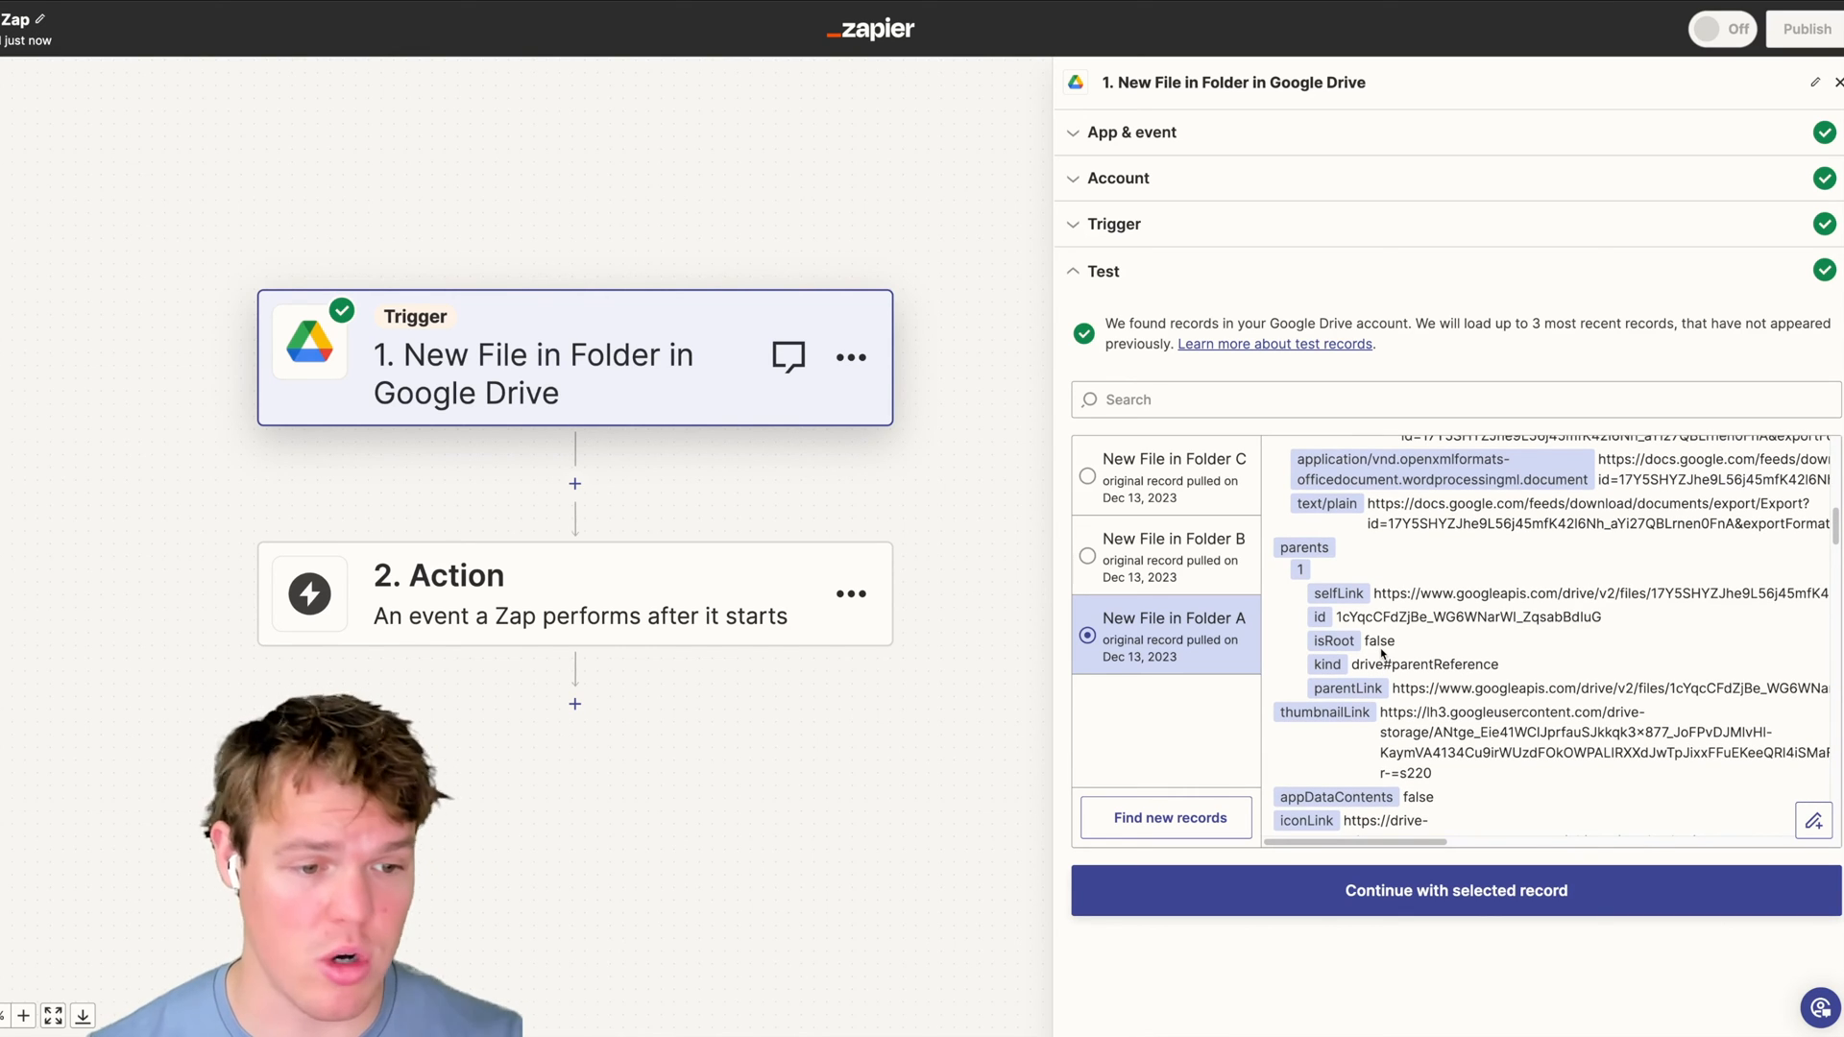
{"action": "scroll", "scroll_direction": "down", "scroll_amount": 3}
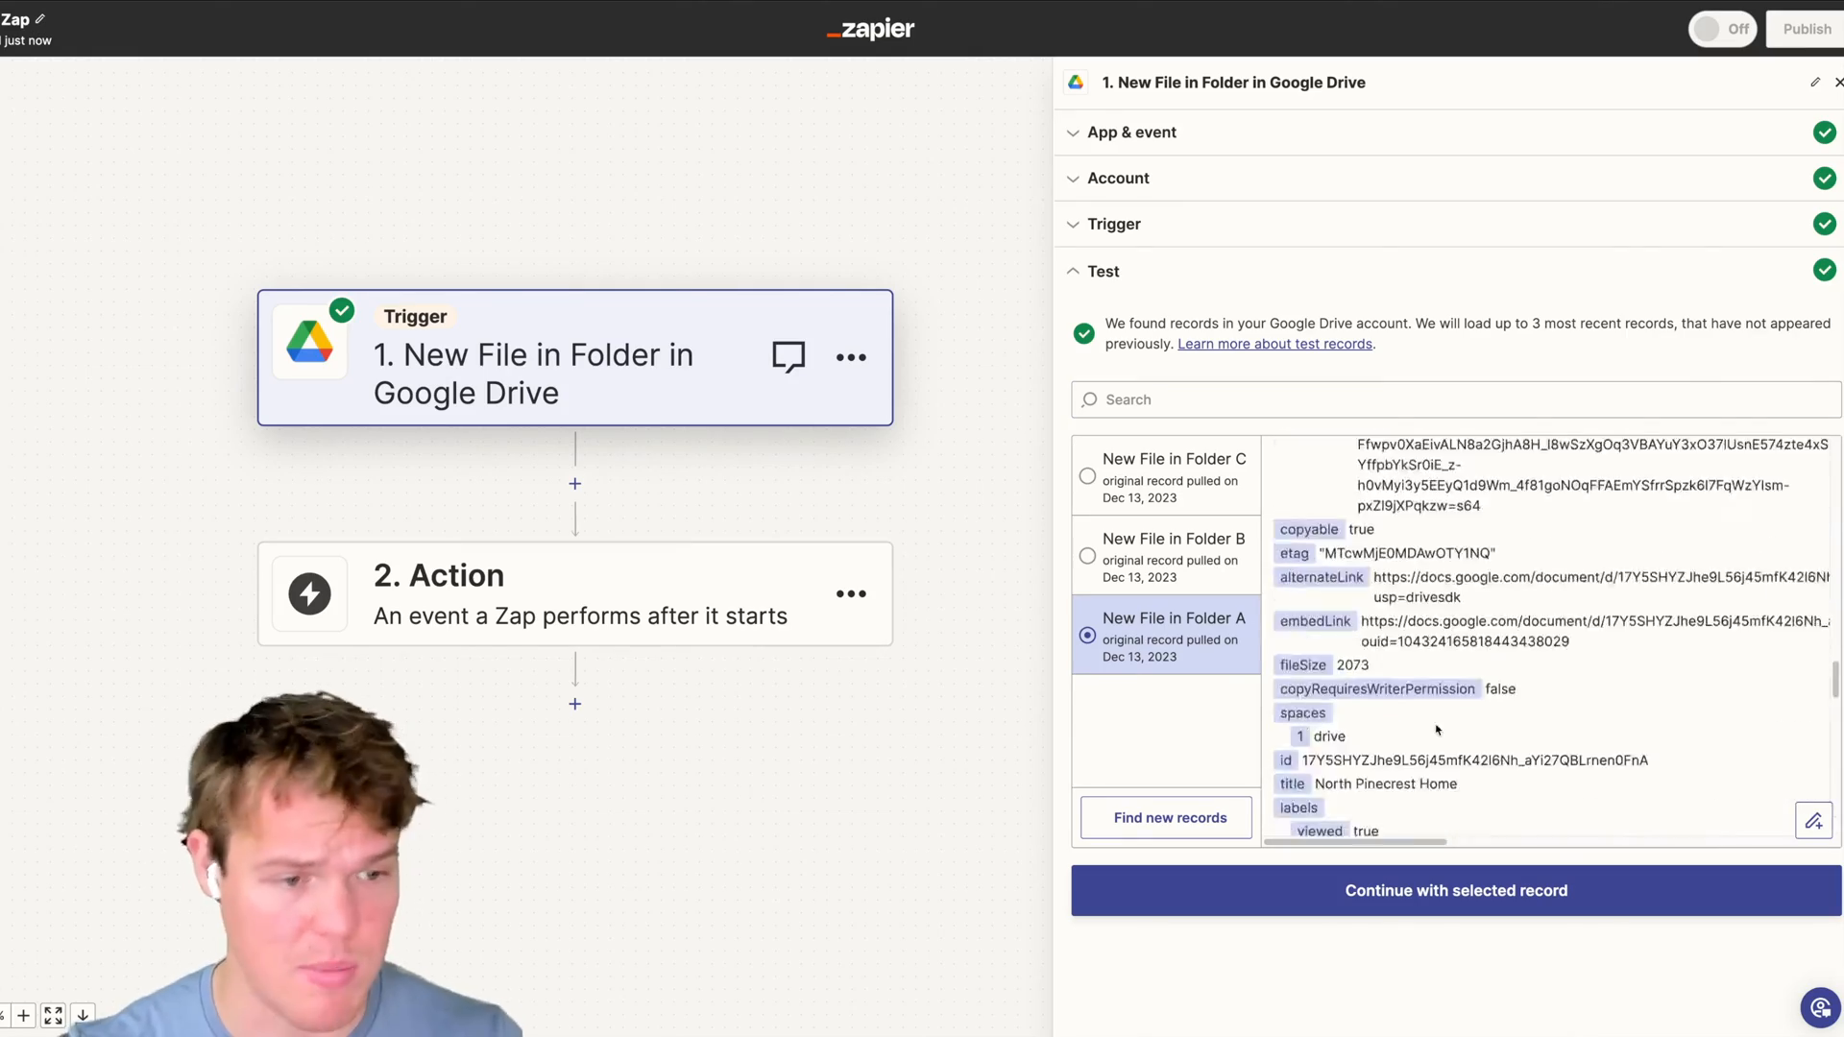
{"action": "scroll", "scroll_direction": "down", "scroll_amount": 3}
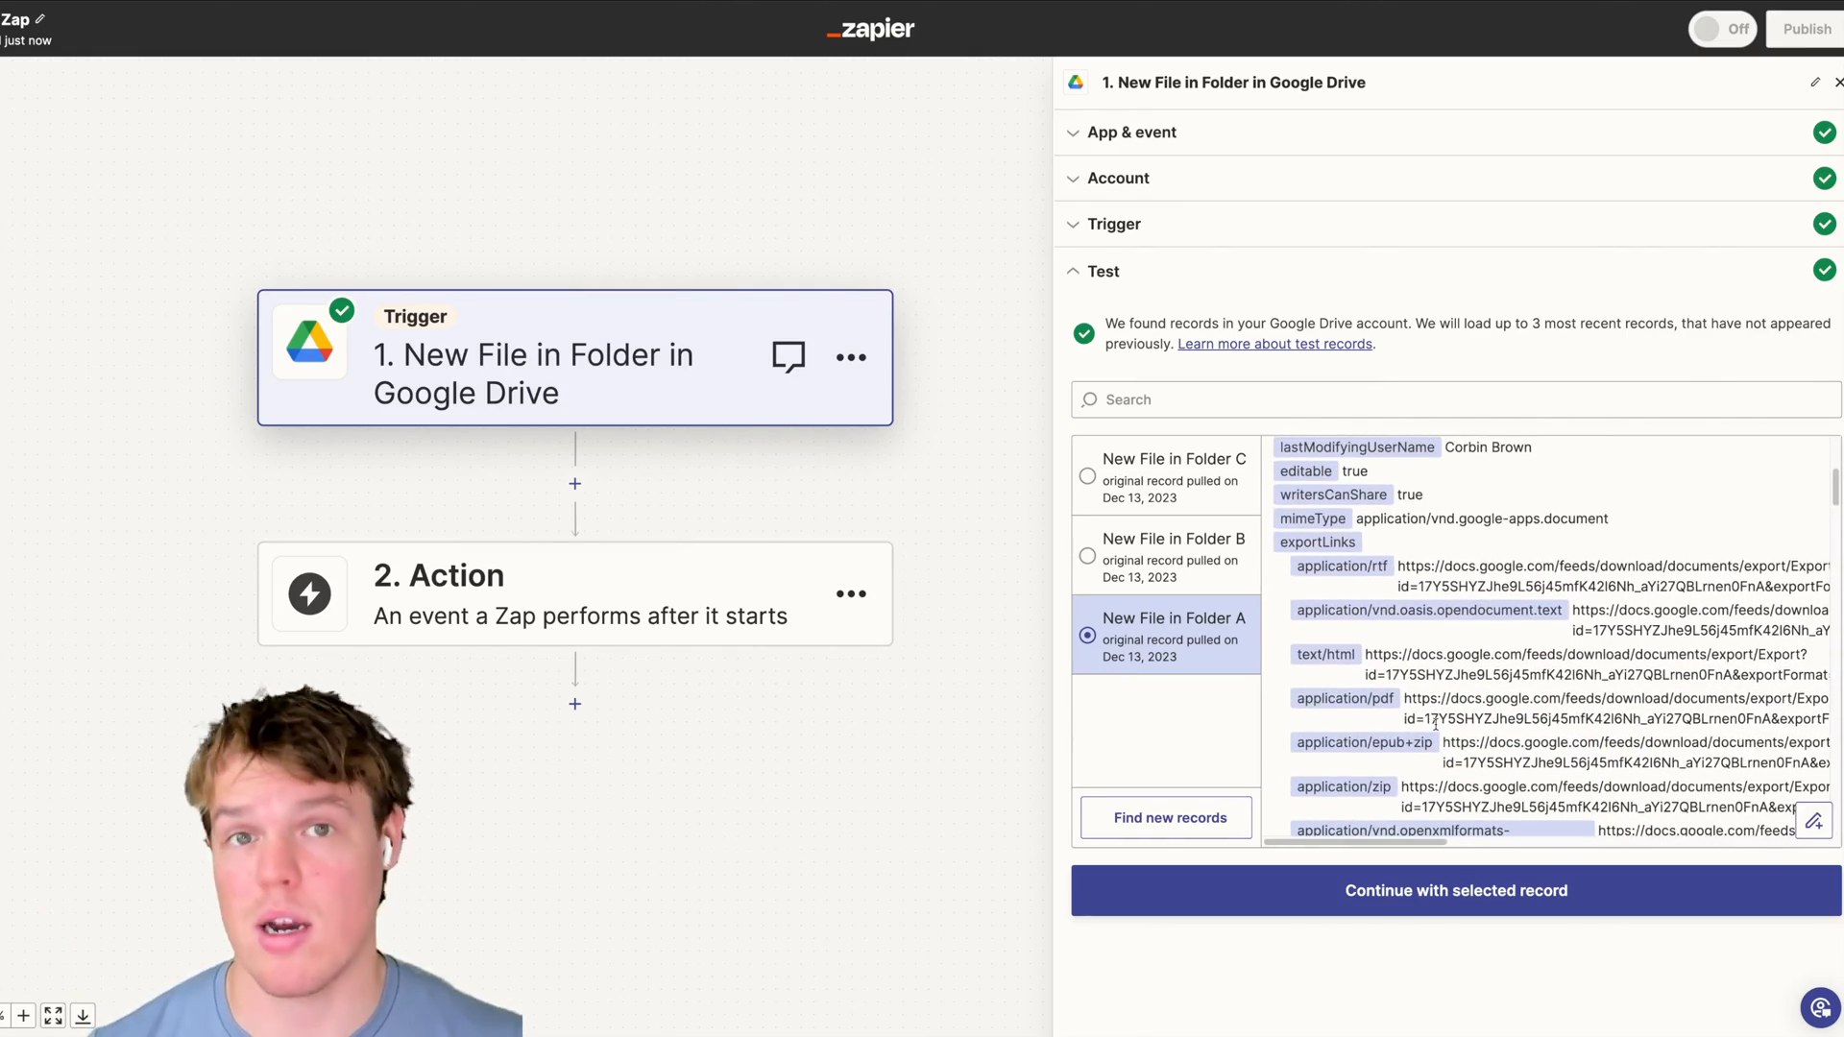
{"action": "left_click", "coordinate": [575, 593]}
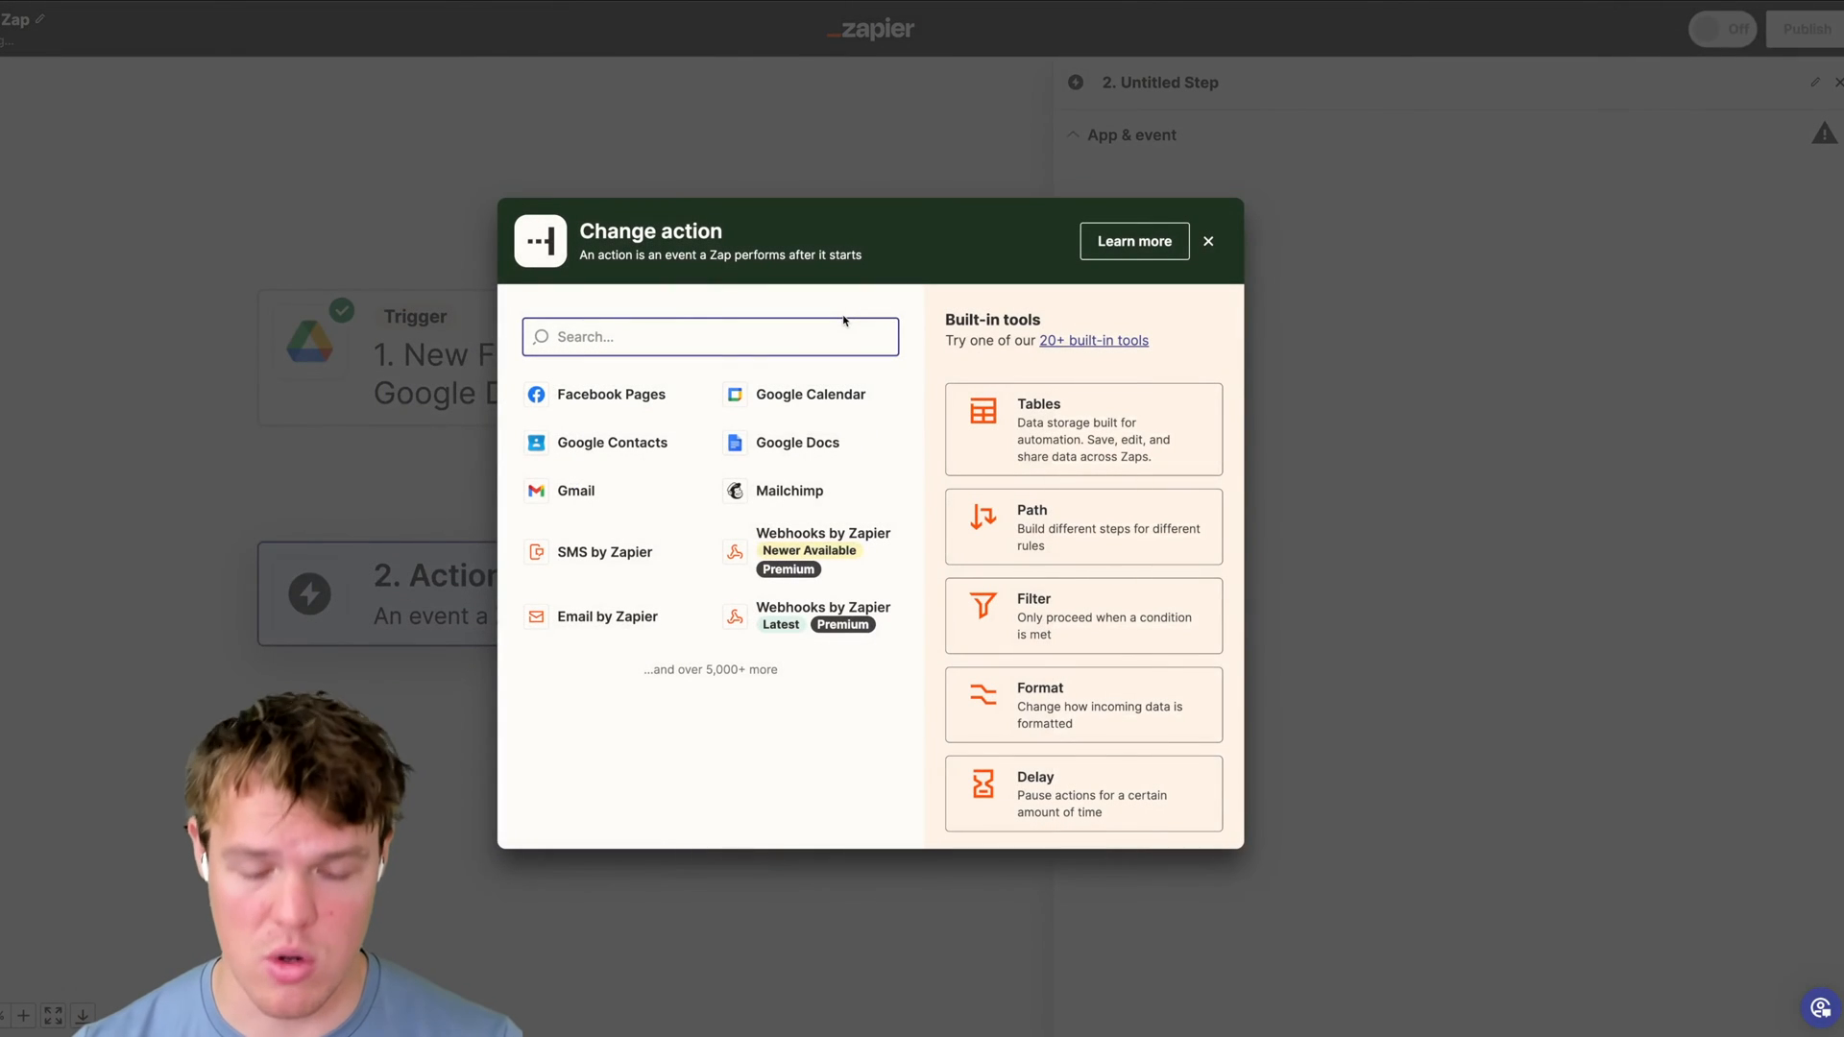
- Set step 2 to the Files By Zapier Text From File action
{"action": "type", "text": "file"}
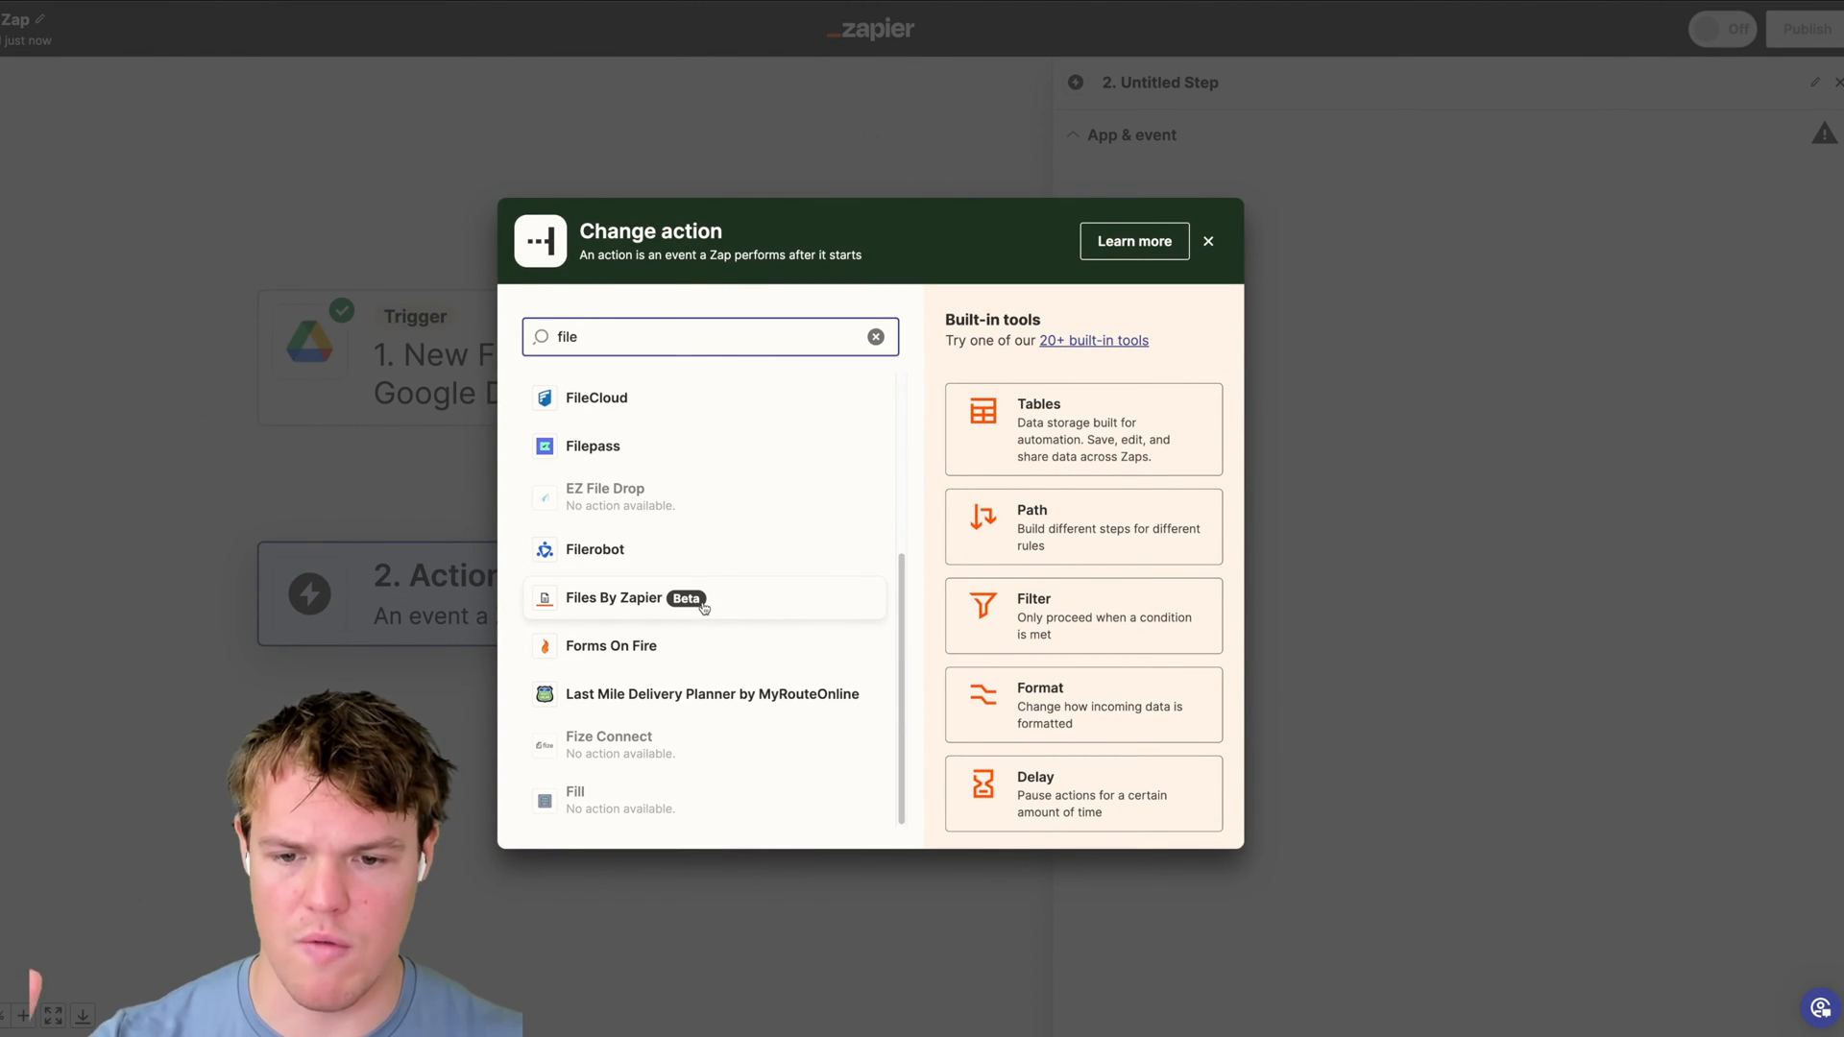
{"action": "left_click", "coordinate": [613, 599]}
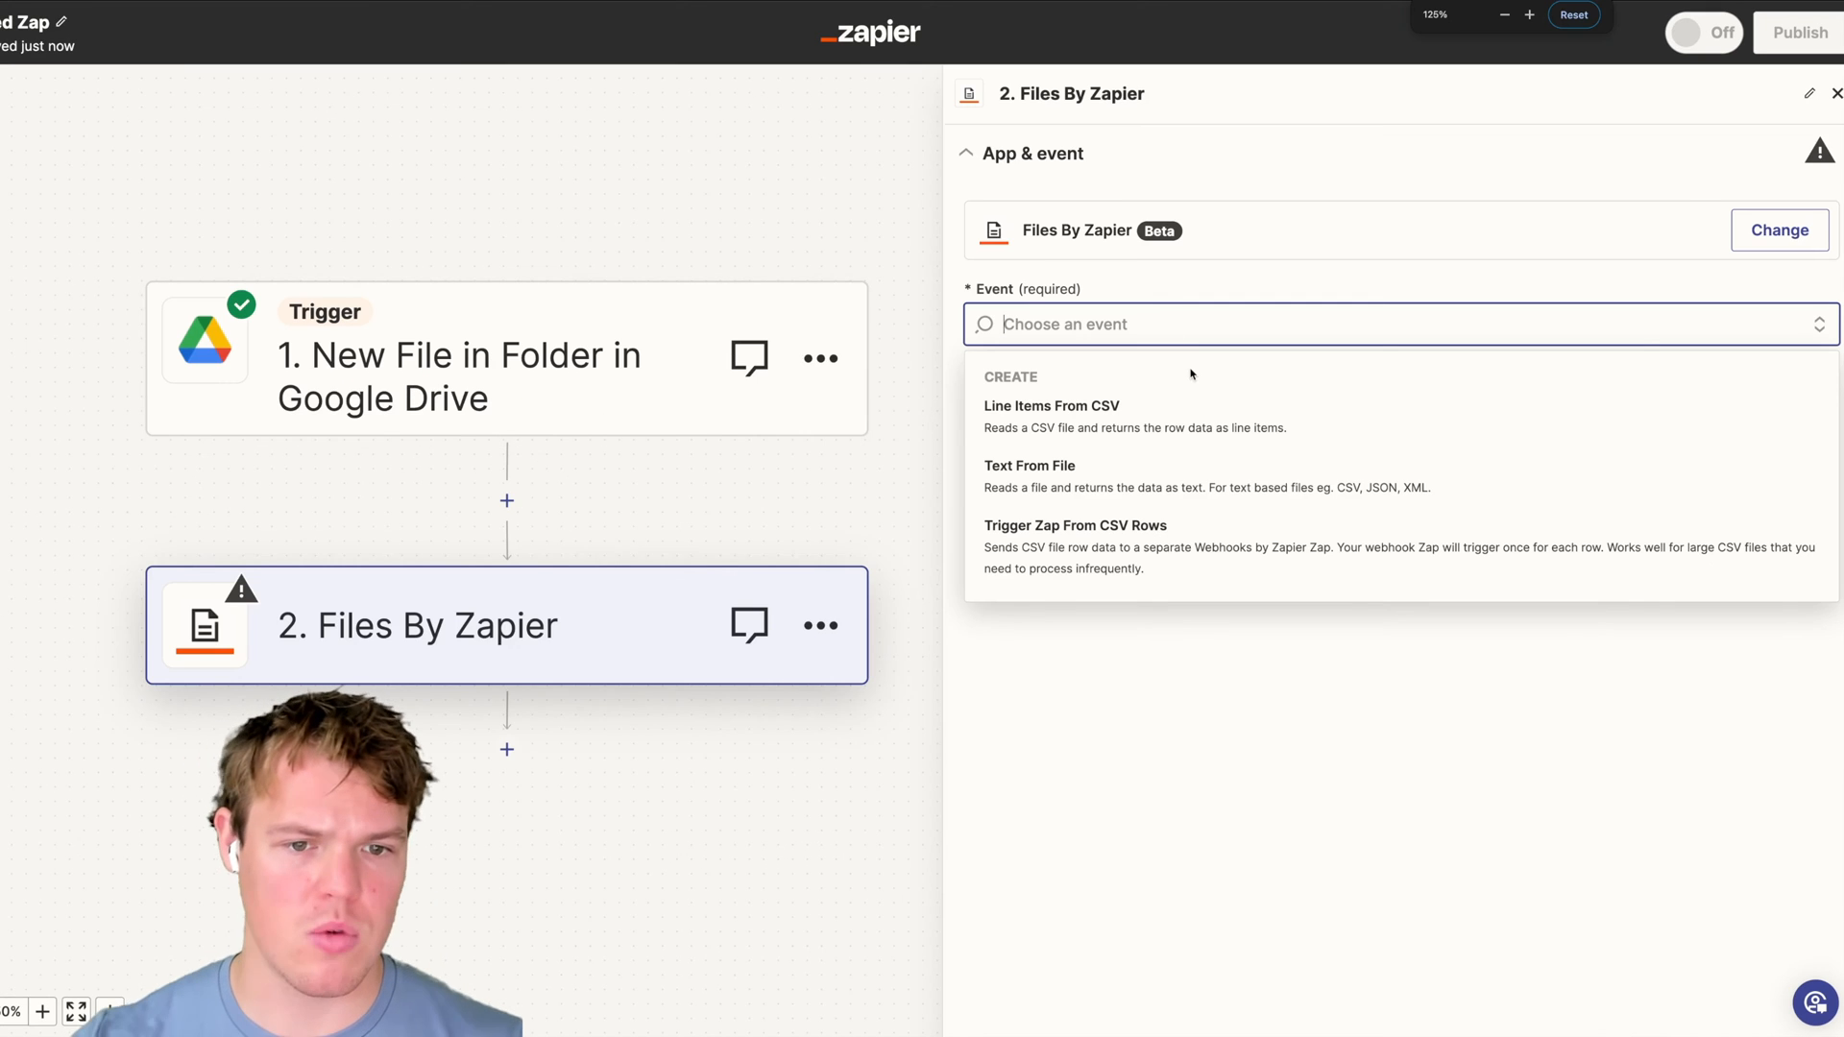
{"action": "left_click", "coordinate": [1031, 466]}
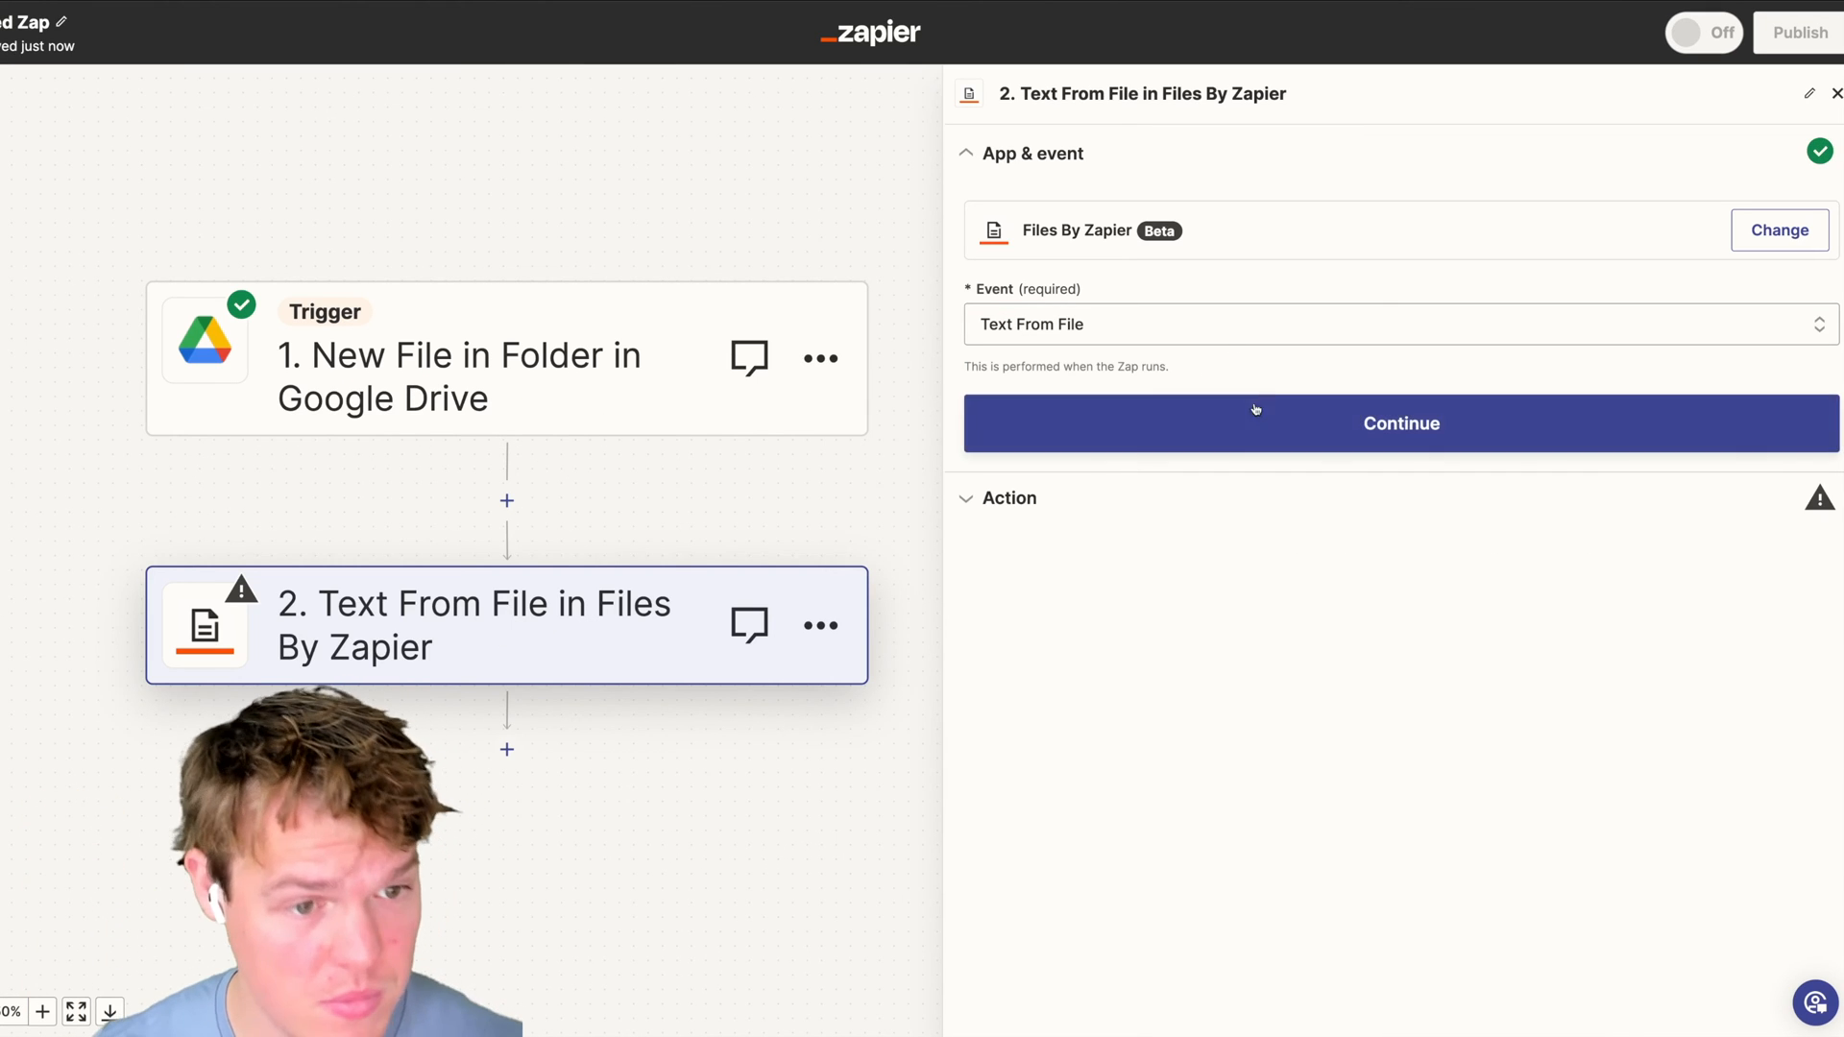
{"action": "left_click", "coordinate": [1401, 424]}
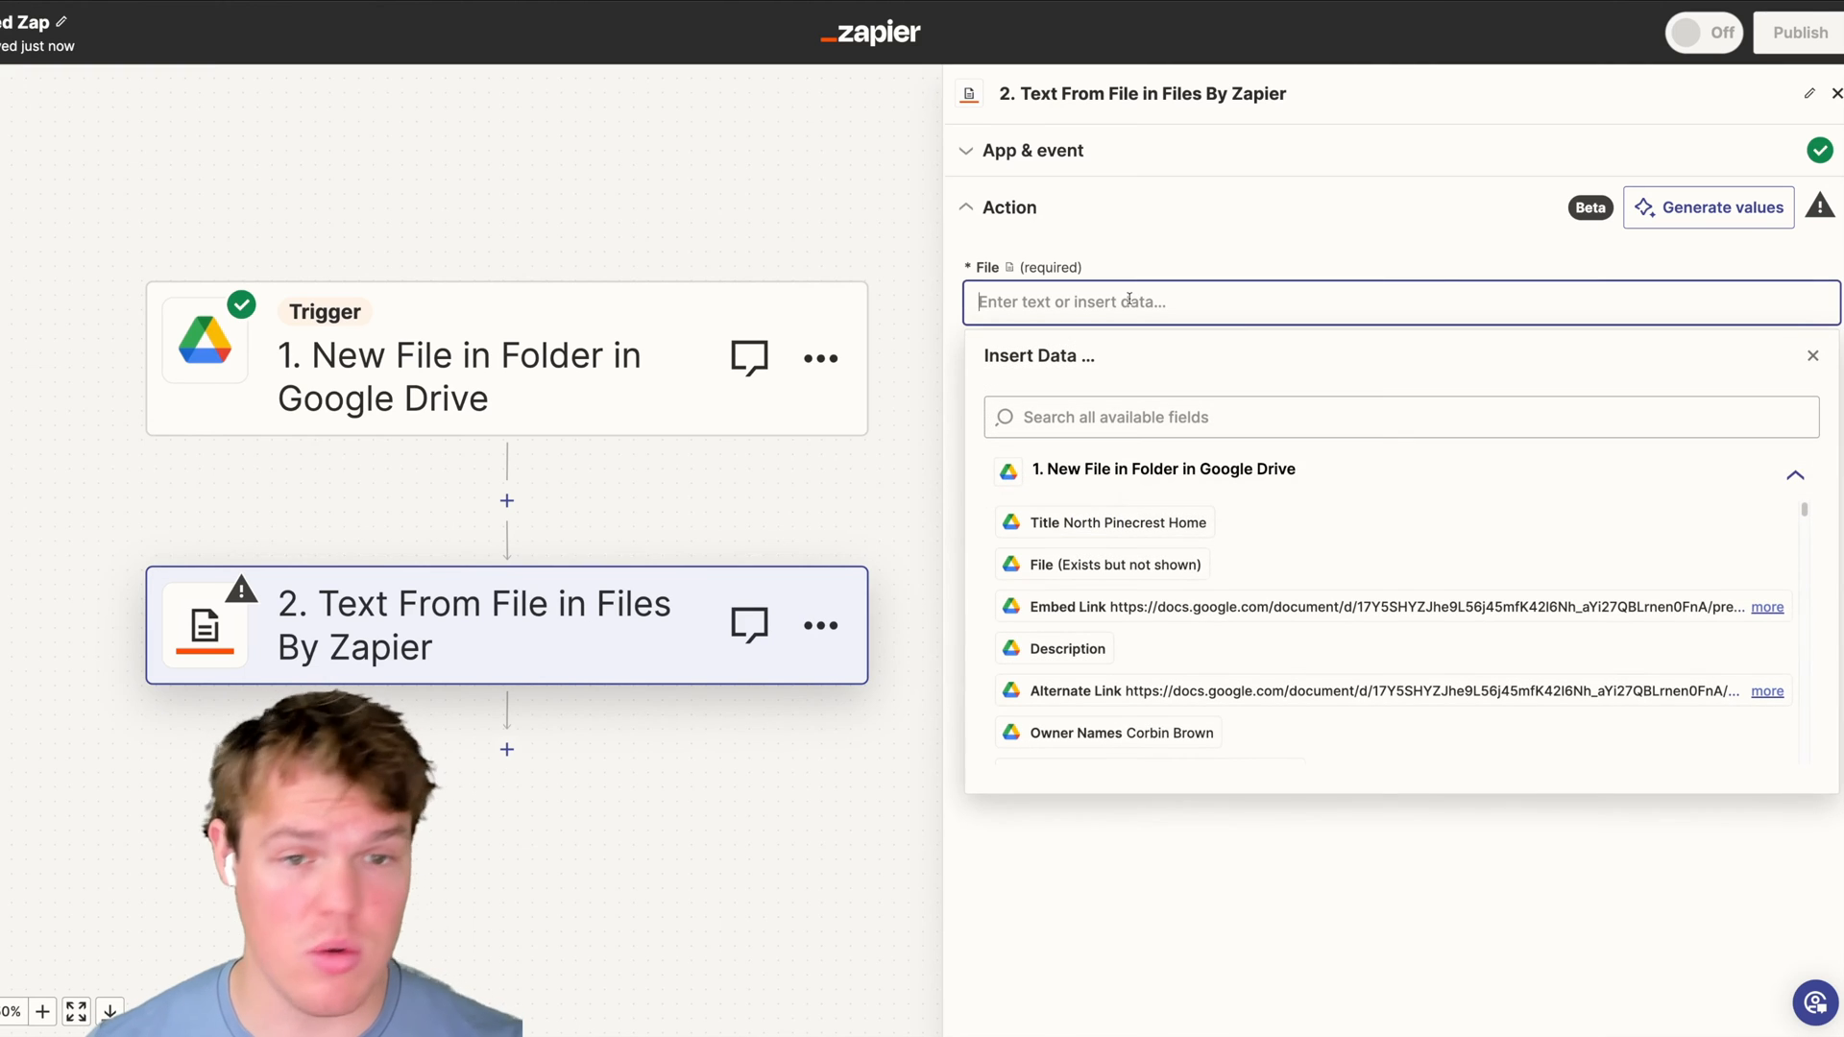
- Map the trigger's File Txt into File and set Encoding to utf8
{"action": "type", "text": "file"}
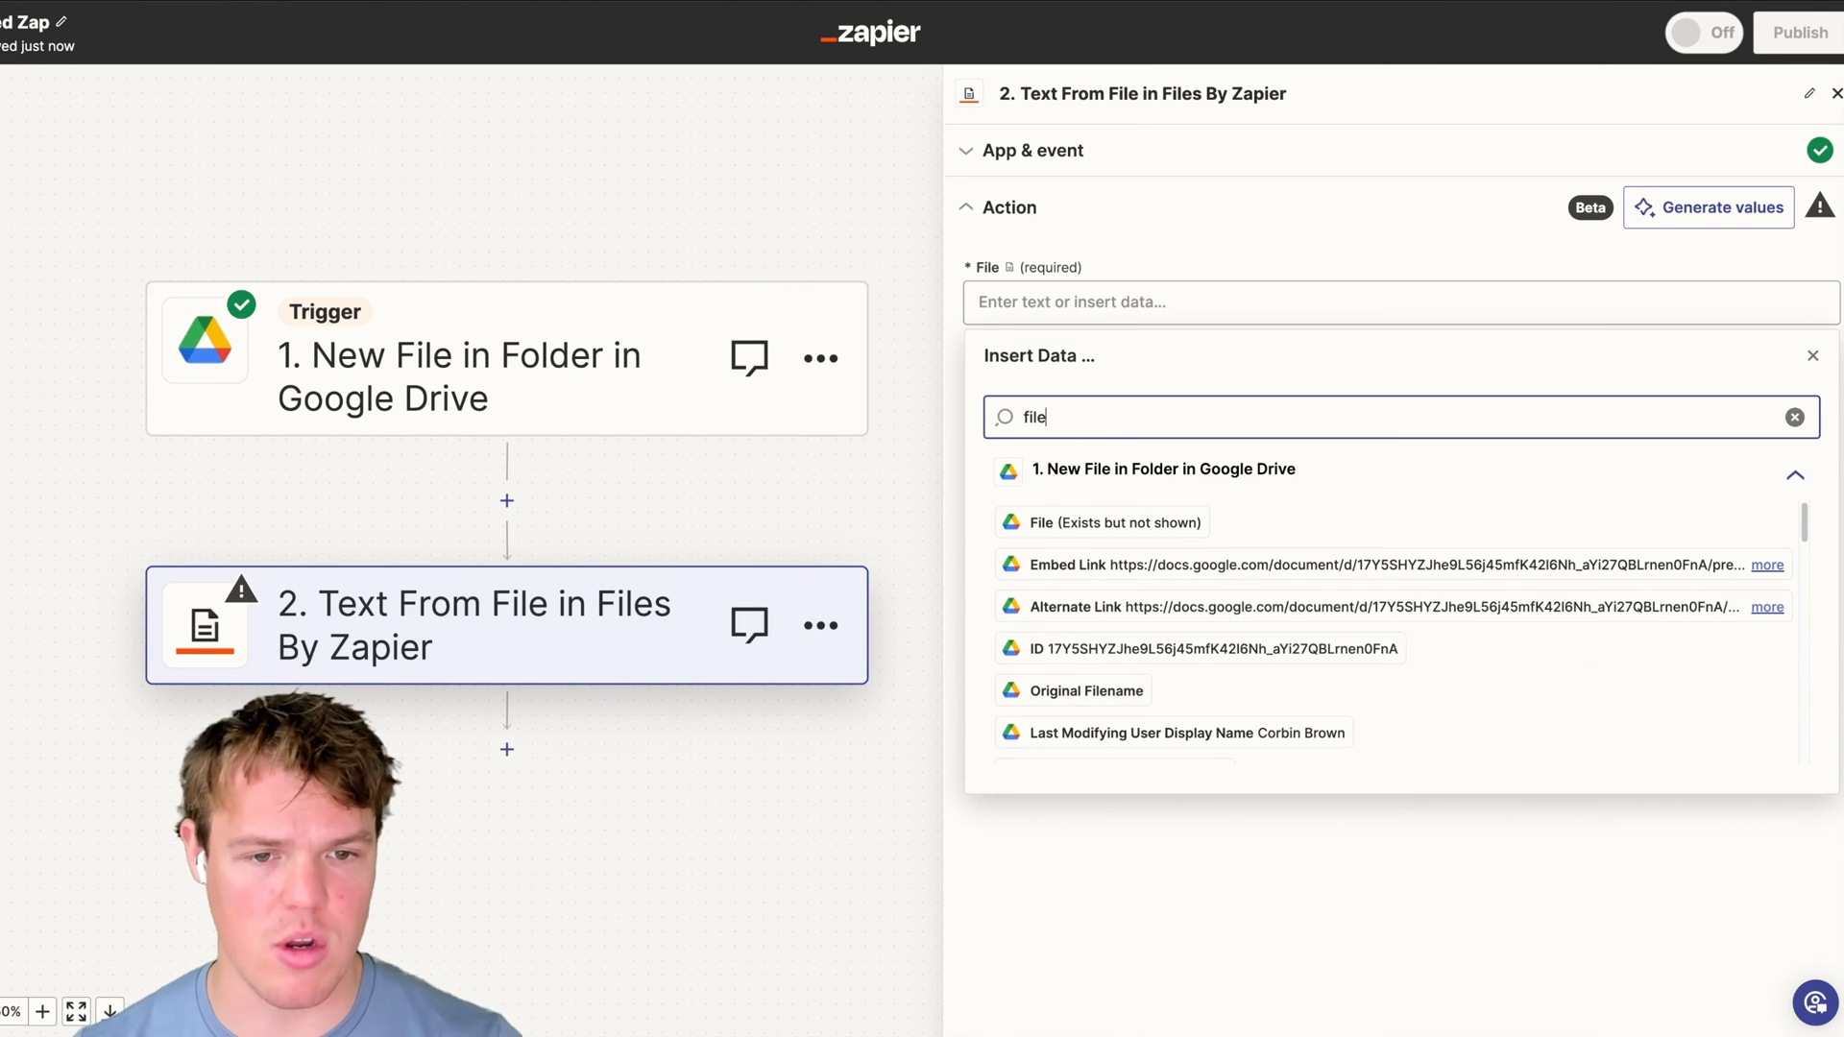
{"action": "mouse_move", "coordinate": [1140, 521]}
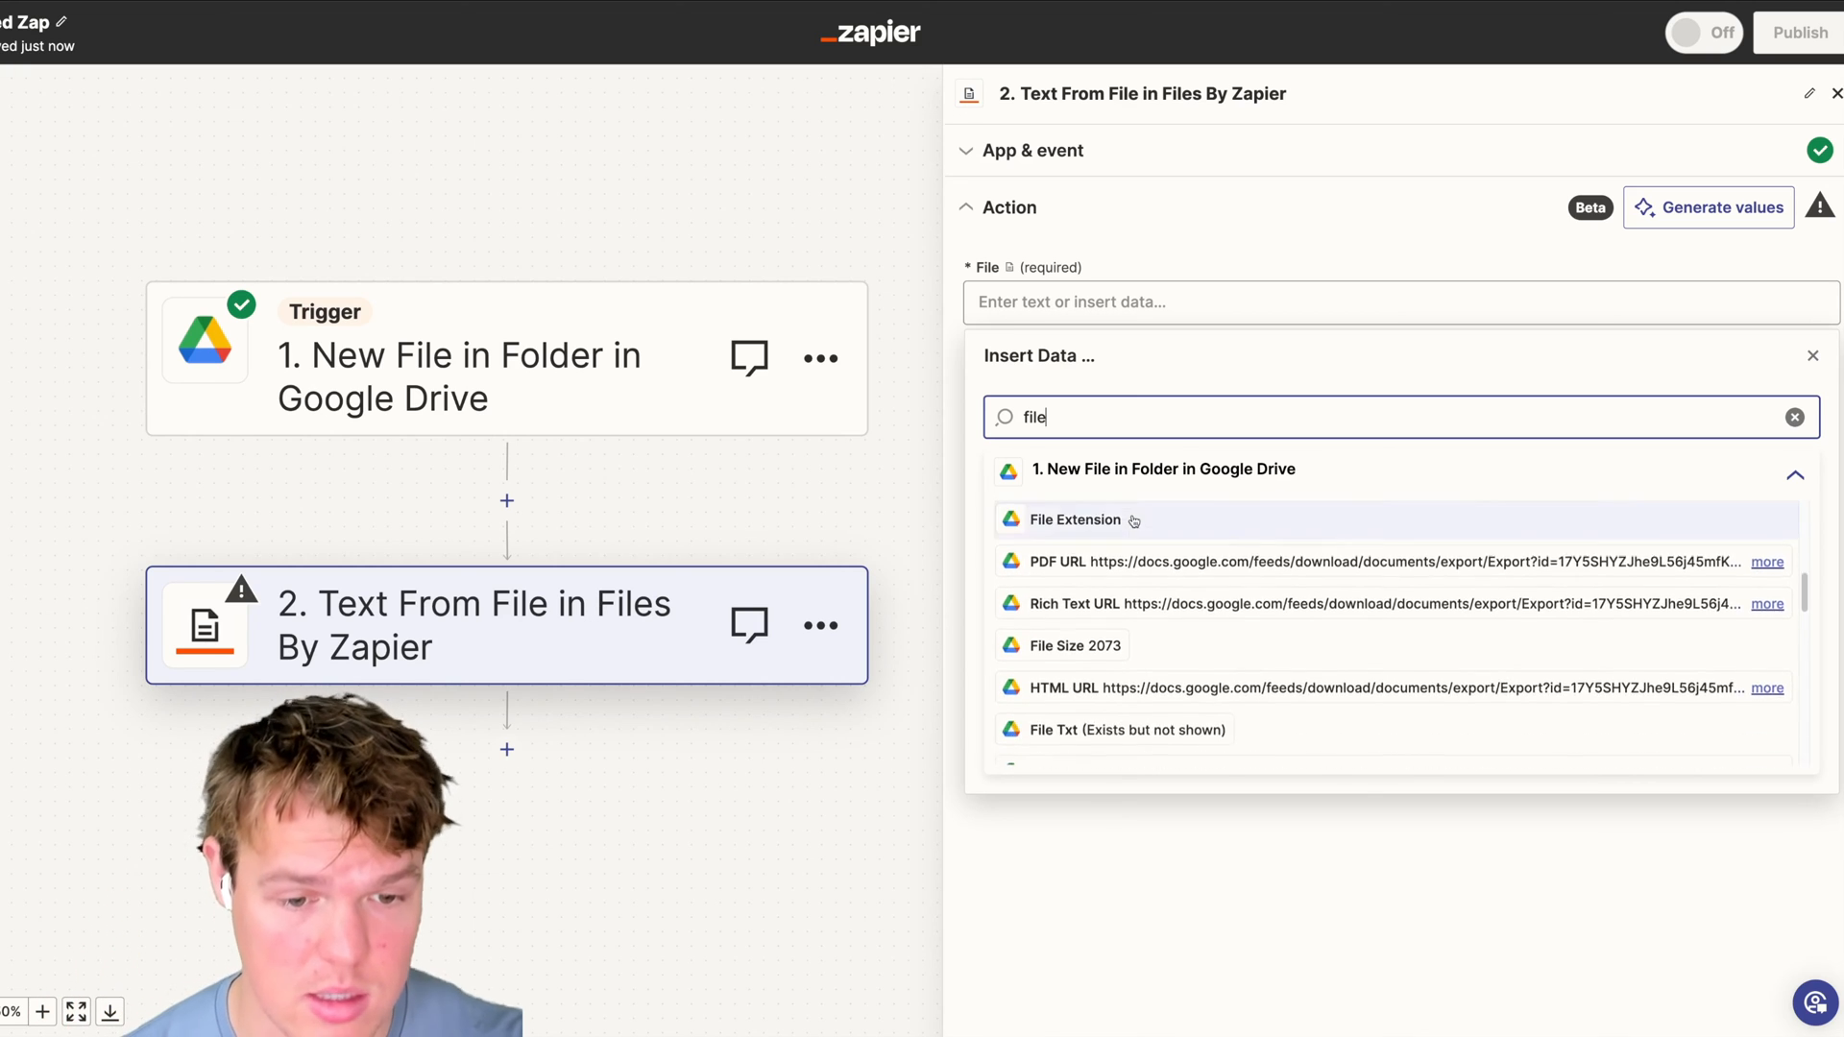
{"action": "scroll", "scroll_direction": "down", "scroll_amount": 3}
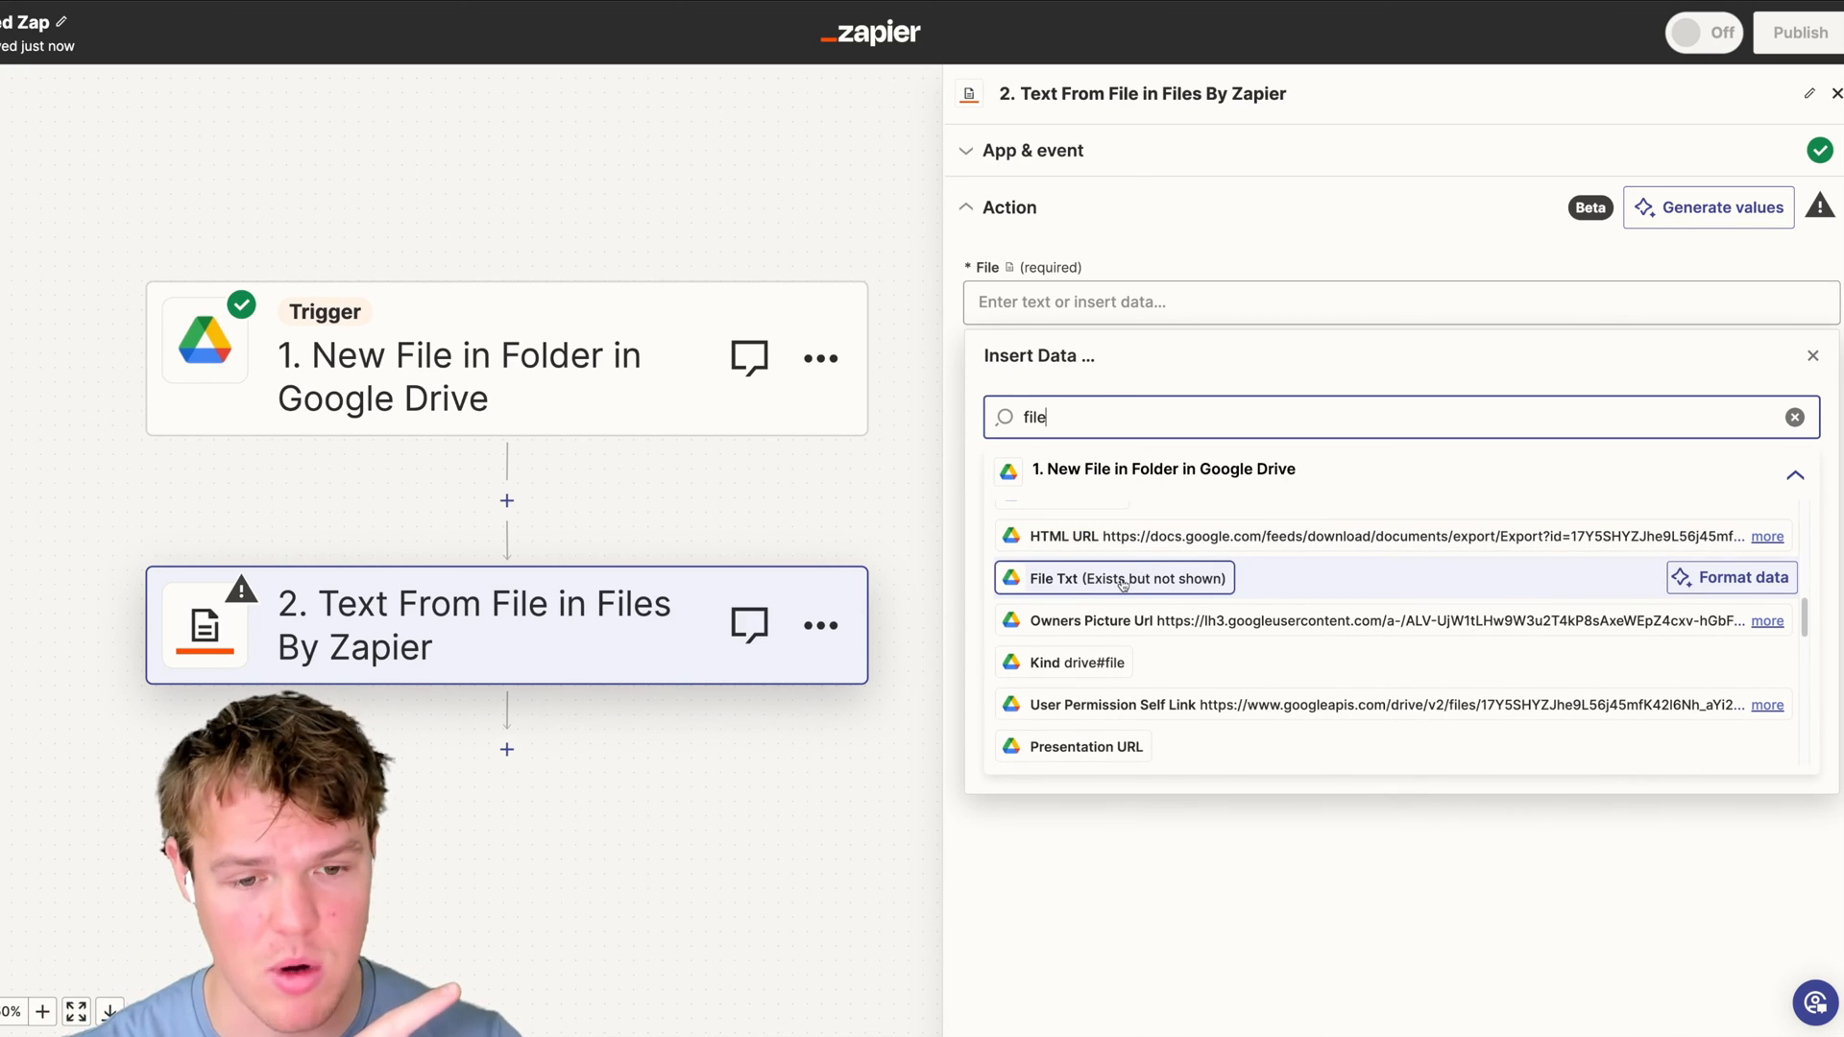
{"action": "left_click", "coordinate": [1114, 578]}
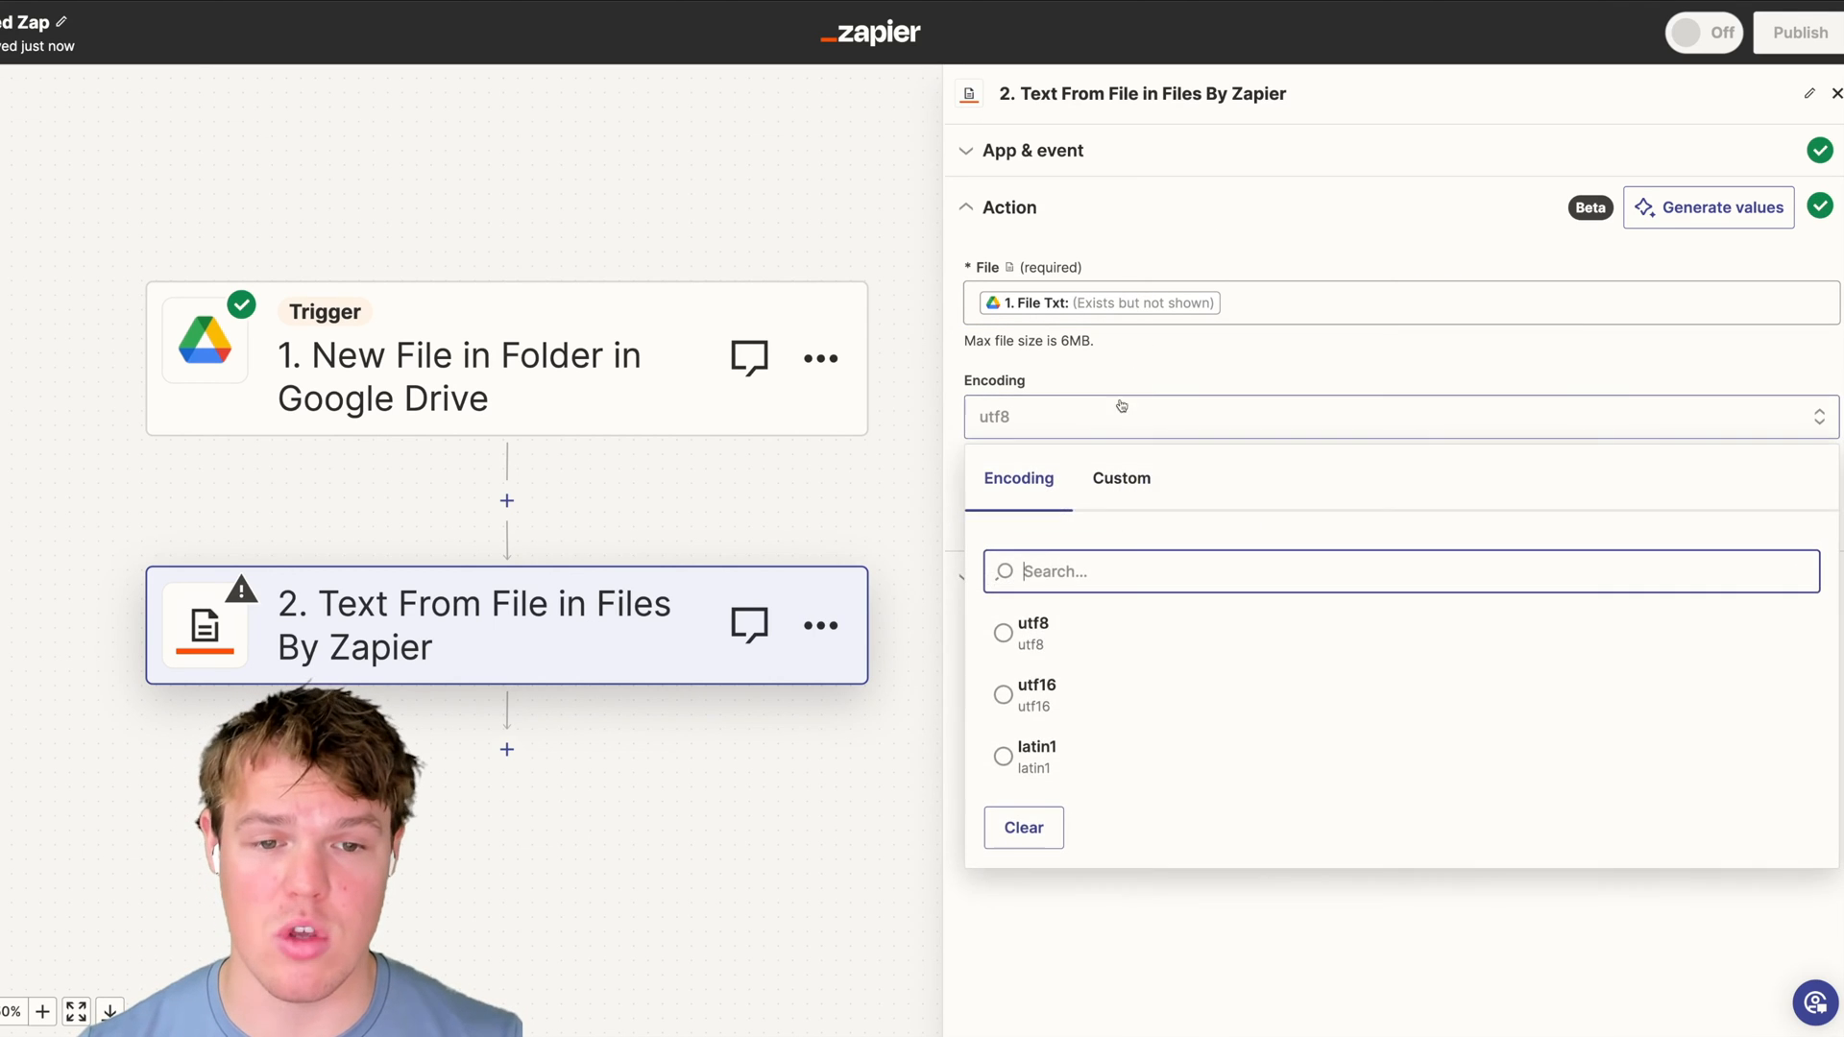
{"action": "left_click", "coordinate": [1003, 633]}
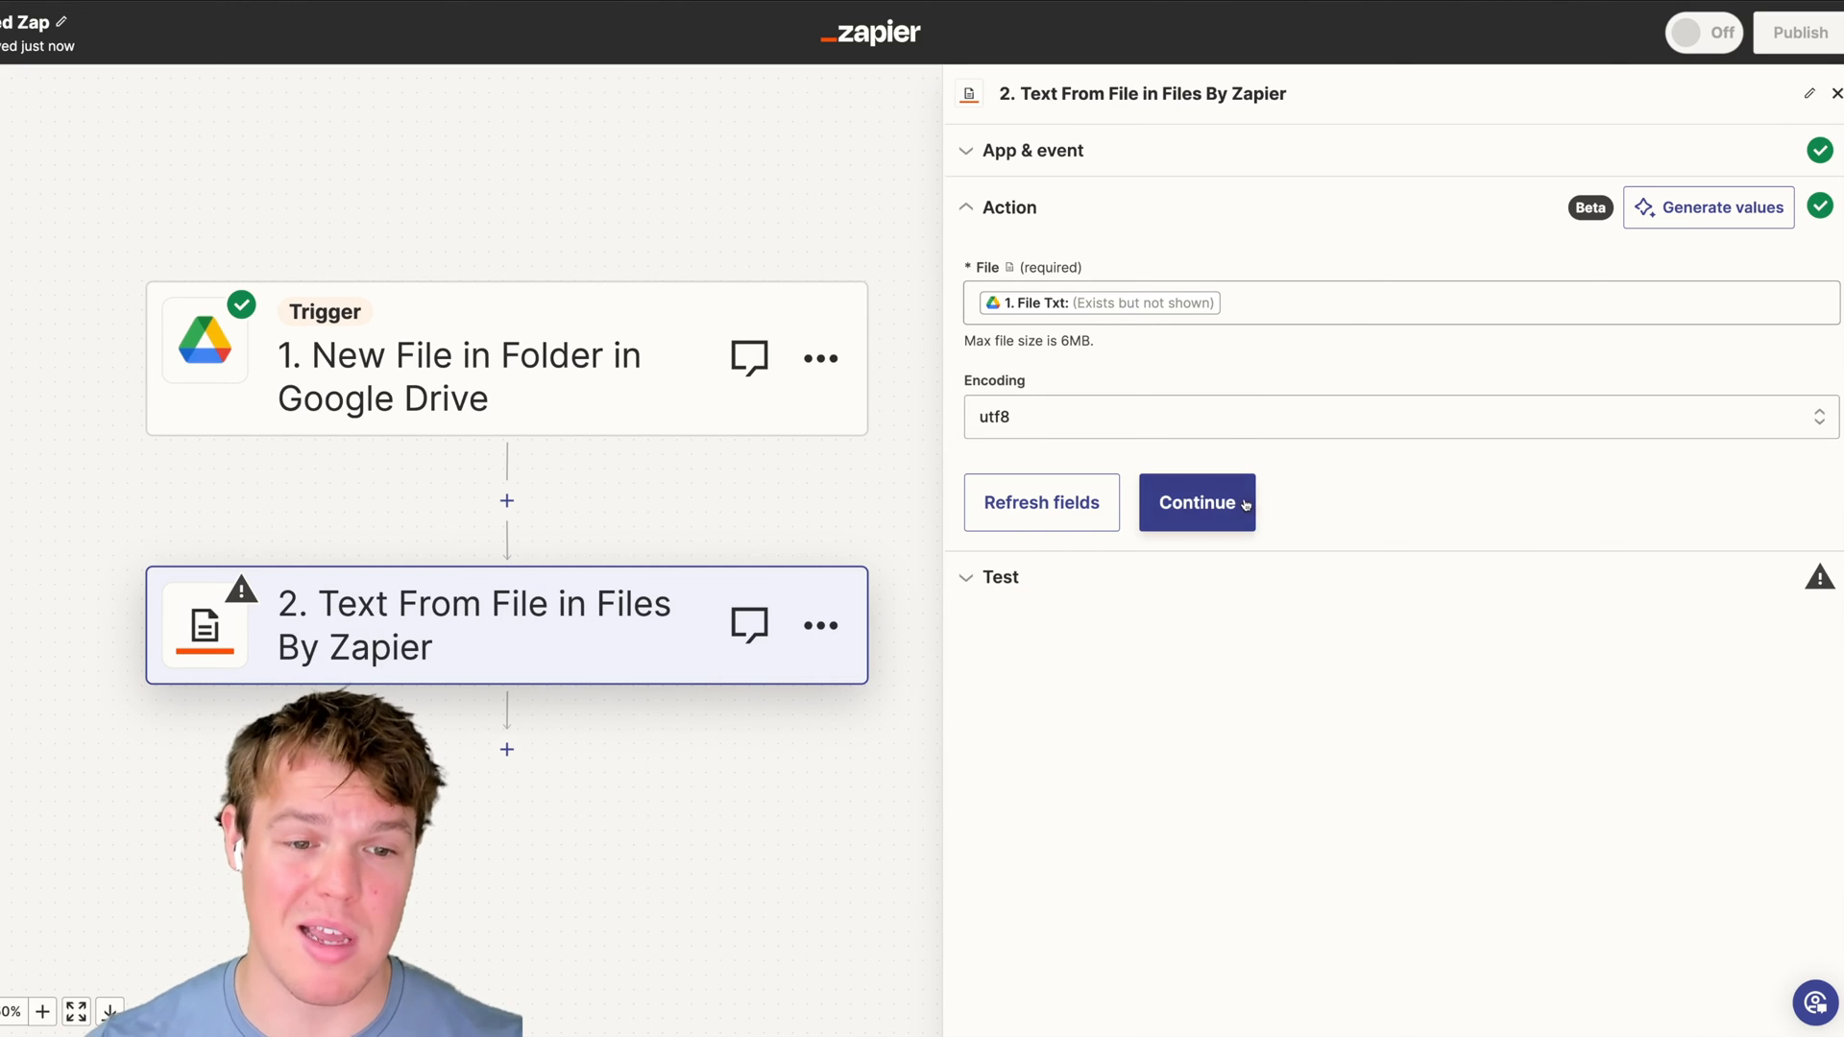
- Test and retest Text From File, returning the North Pinecrest Home listing text
{"action": "left_click", "coordinate": [1196, 502]}
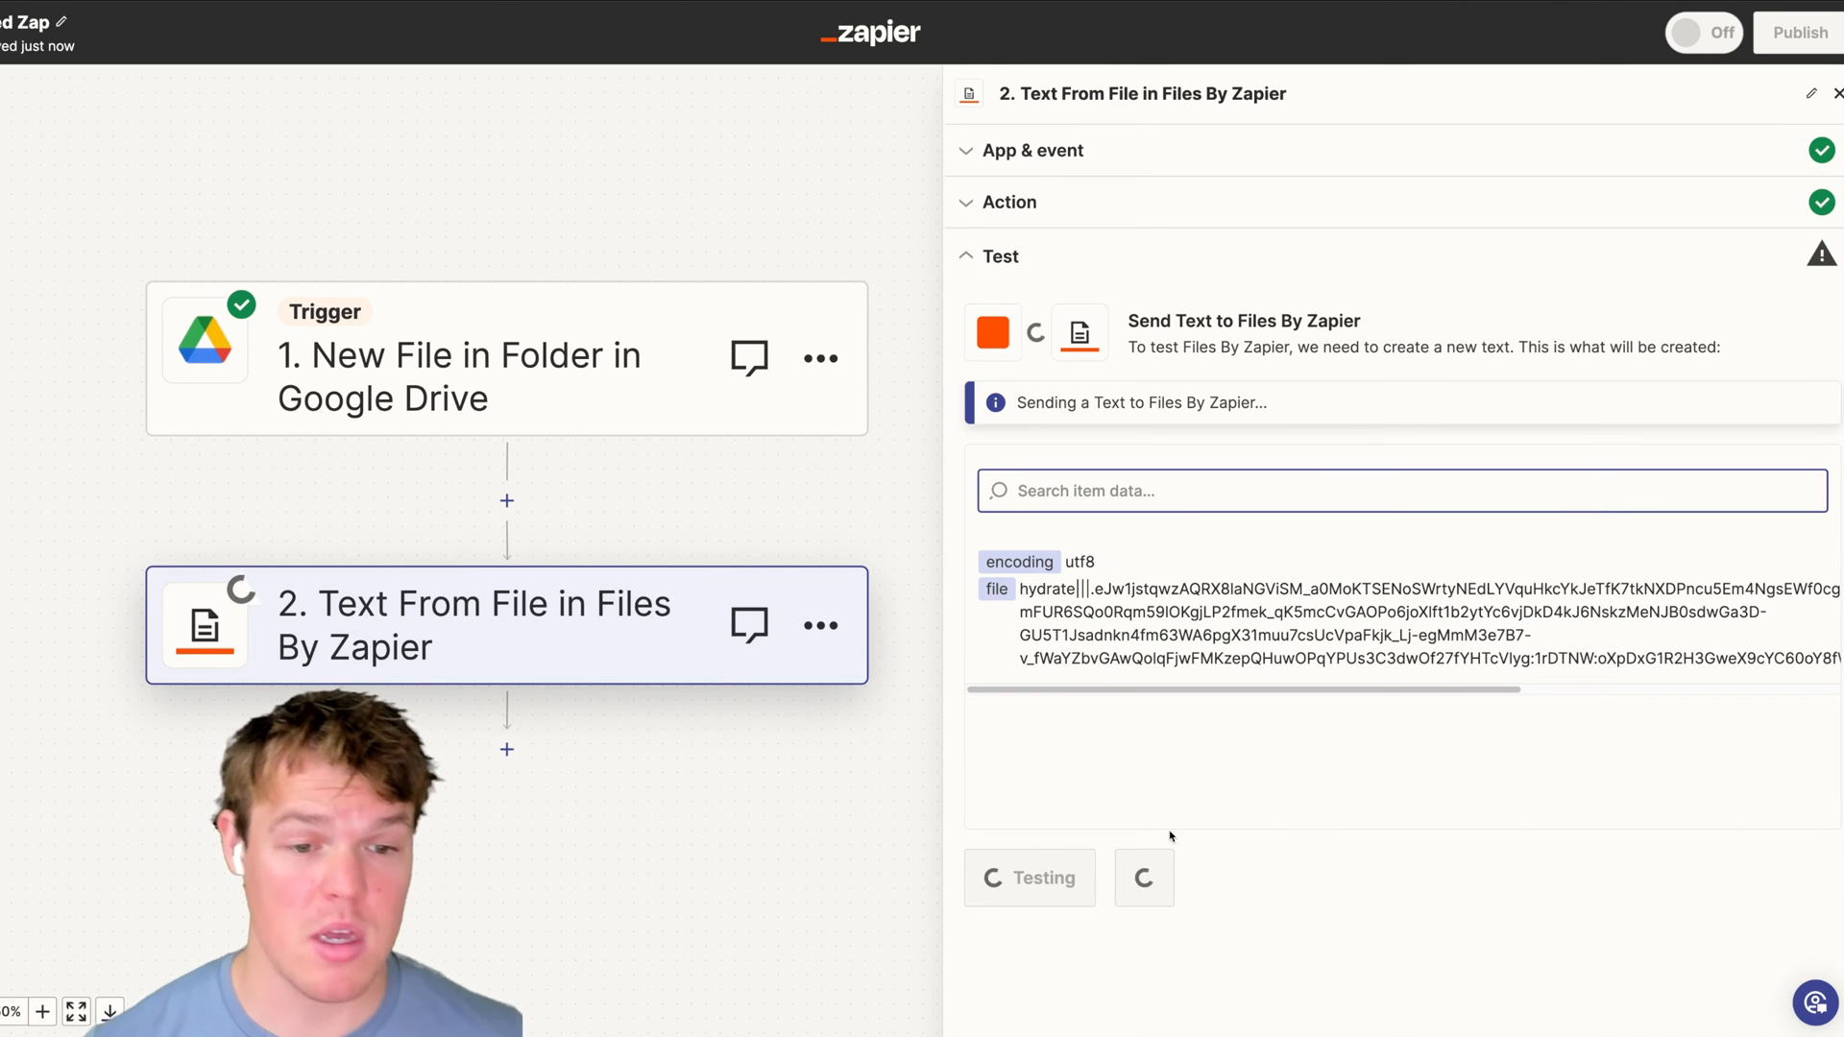
{"action": "left_click", "coordinate": [1030, 877]}
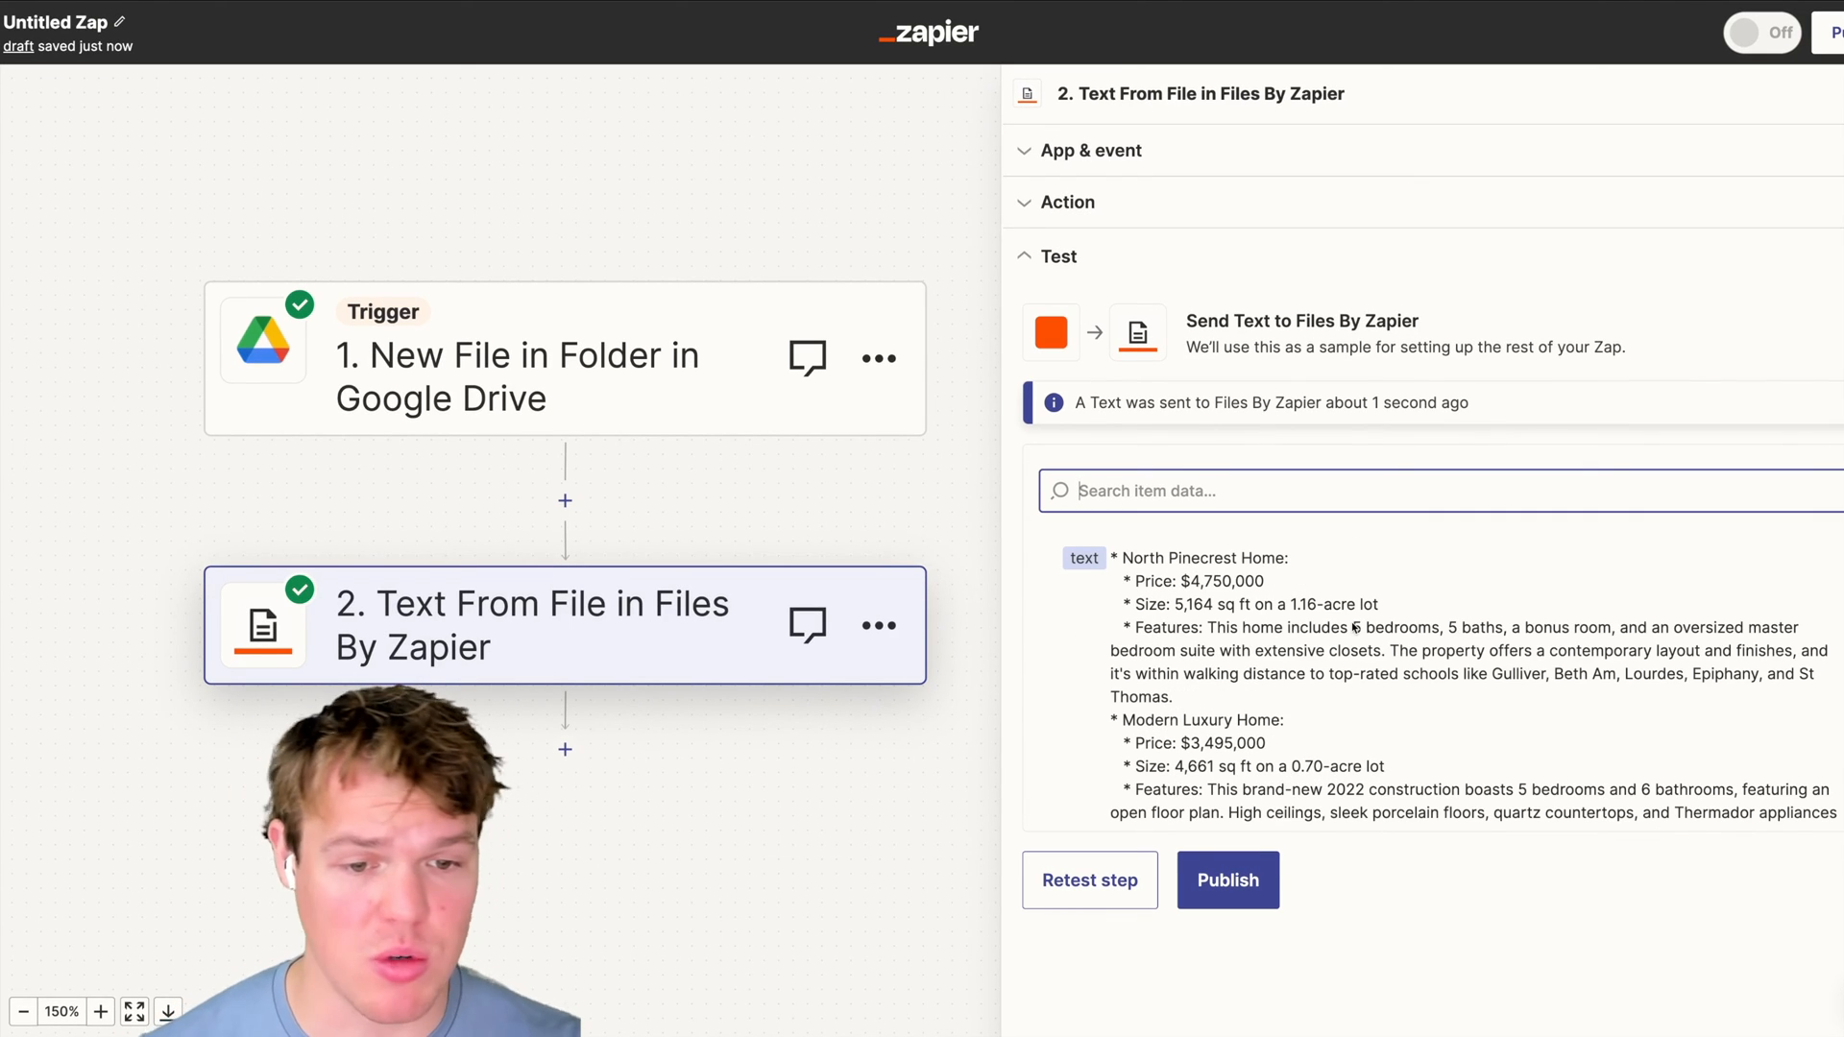
{"action": "mouse_move", "coordinate": [1352, 627]}
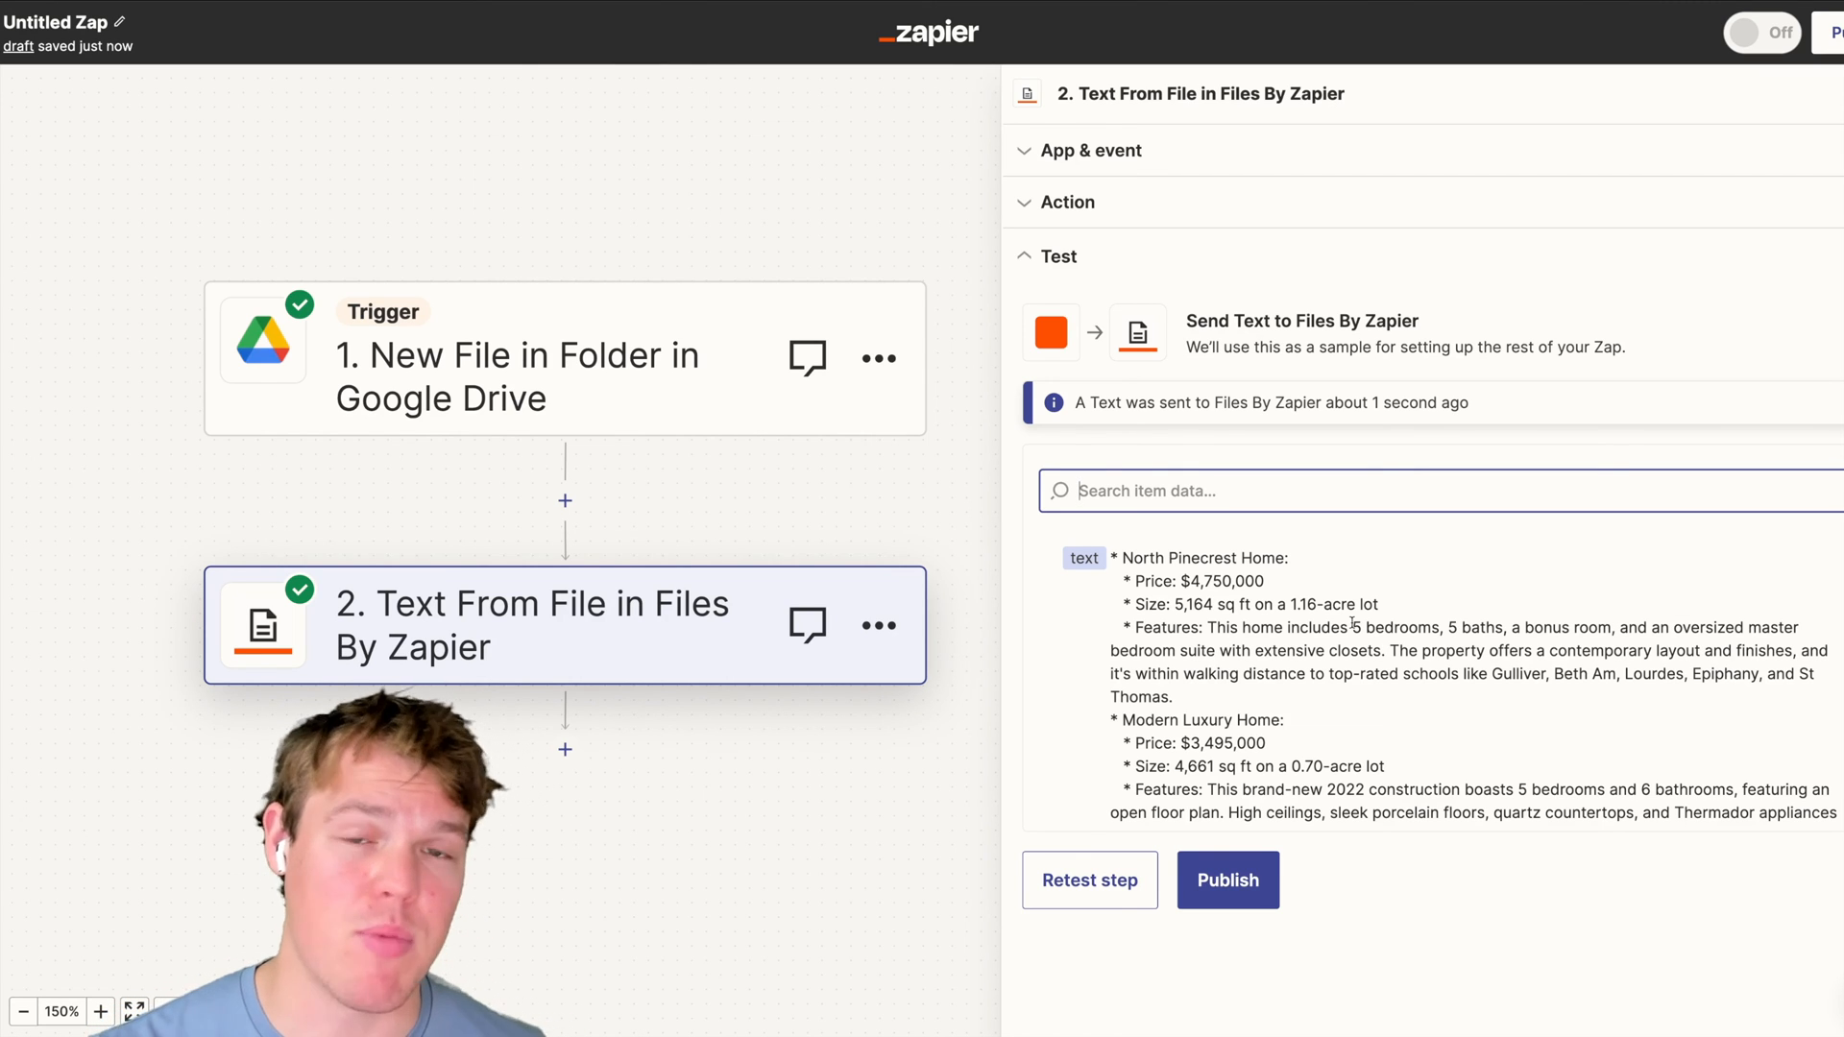
{"action": "left_click", "coordinate": [1228, 881]}
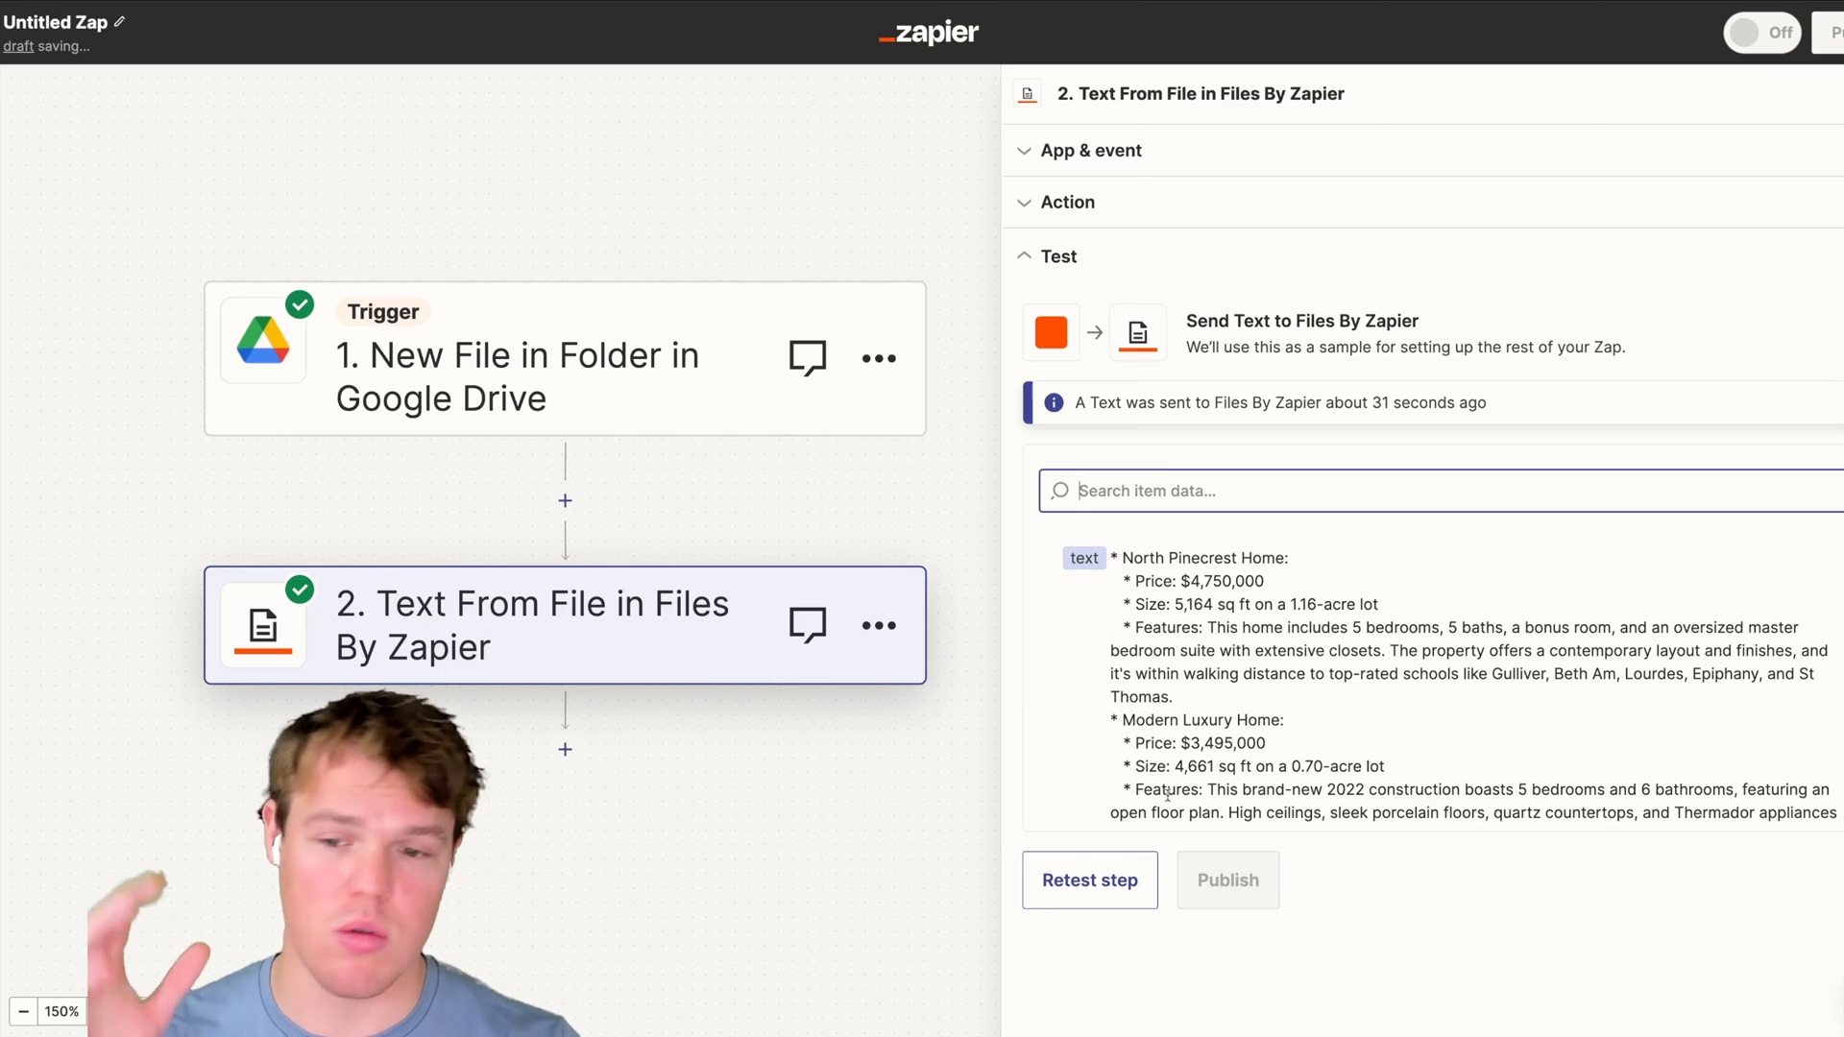